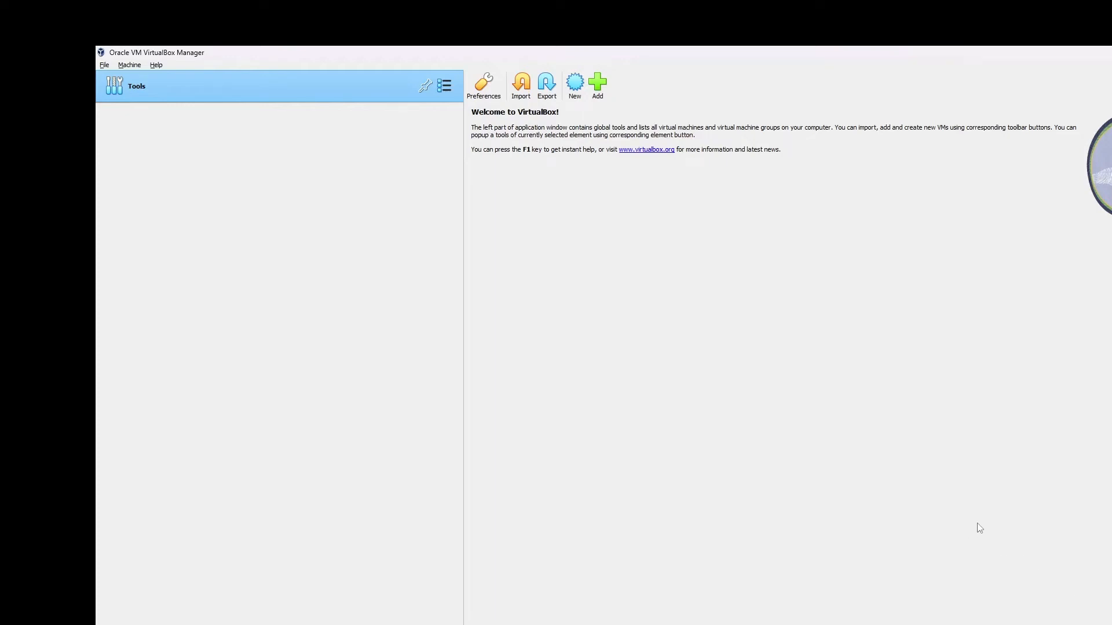
{"action": "mouse_move", "coordinate": [957, 415]}
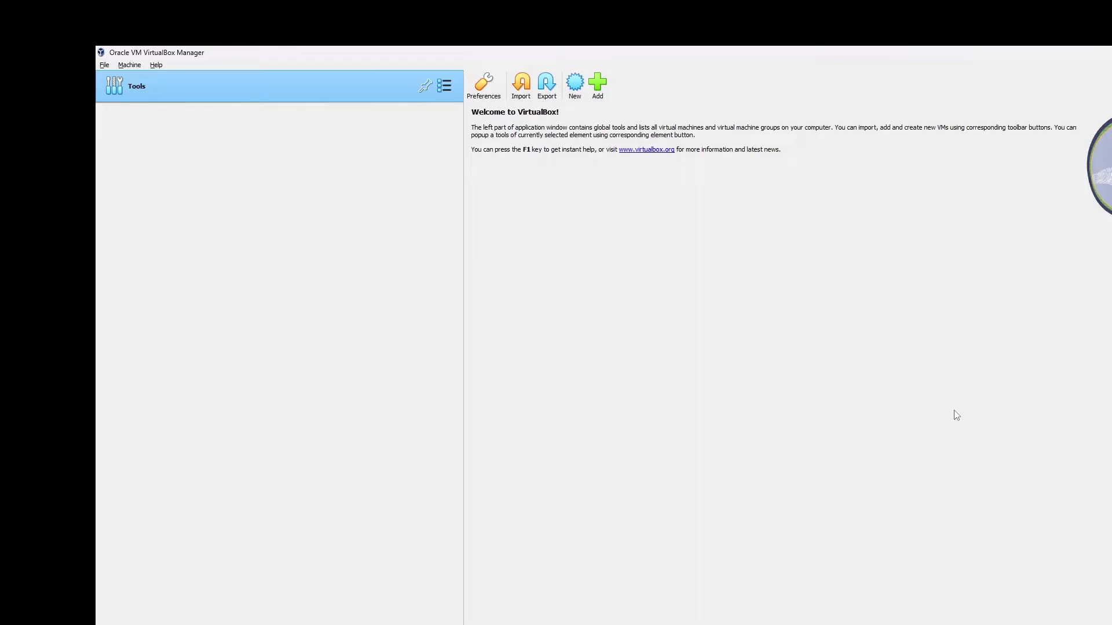
{"action": "mouse_move", "coordinate": [179, 58]}
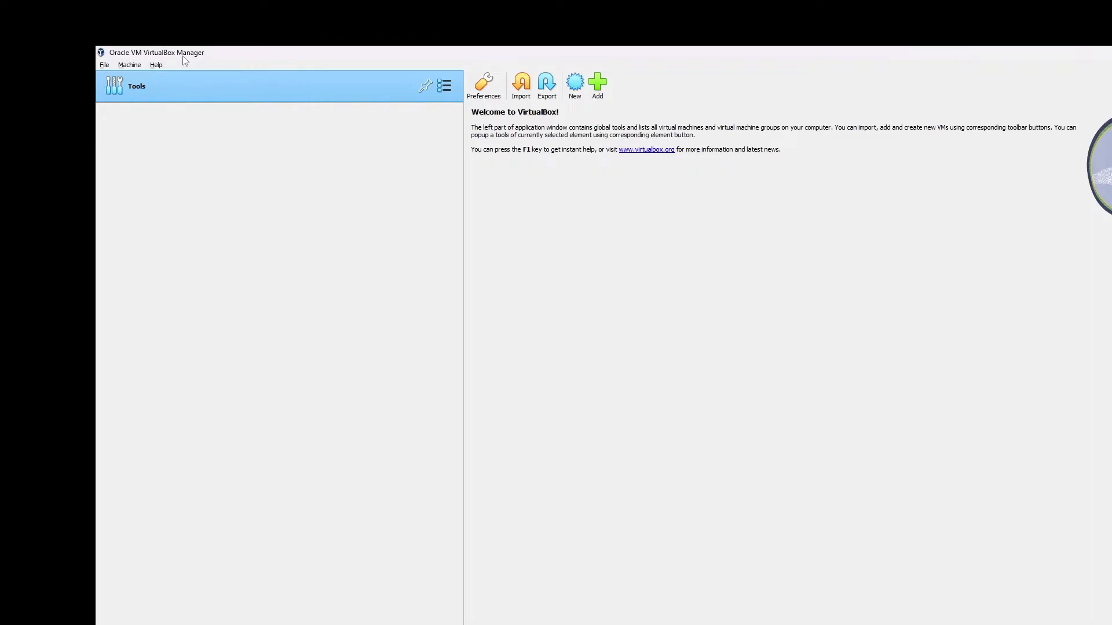
{"action": "mouse_move", "coordinate": [357, 165]}
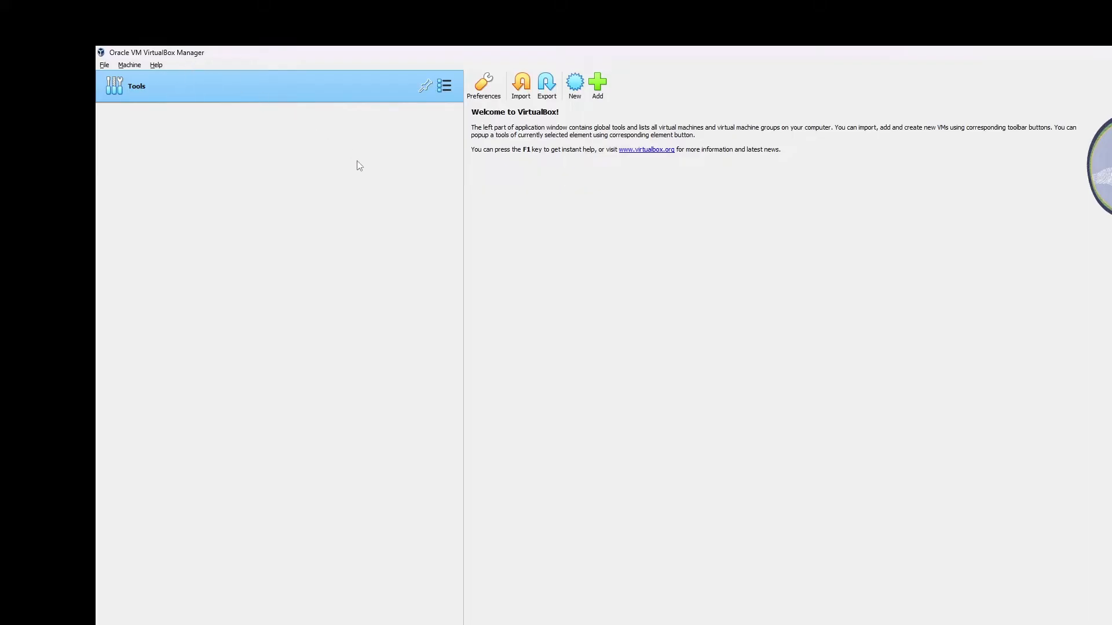
{"action": "mouse_move", "coordinate": [419, 195]}
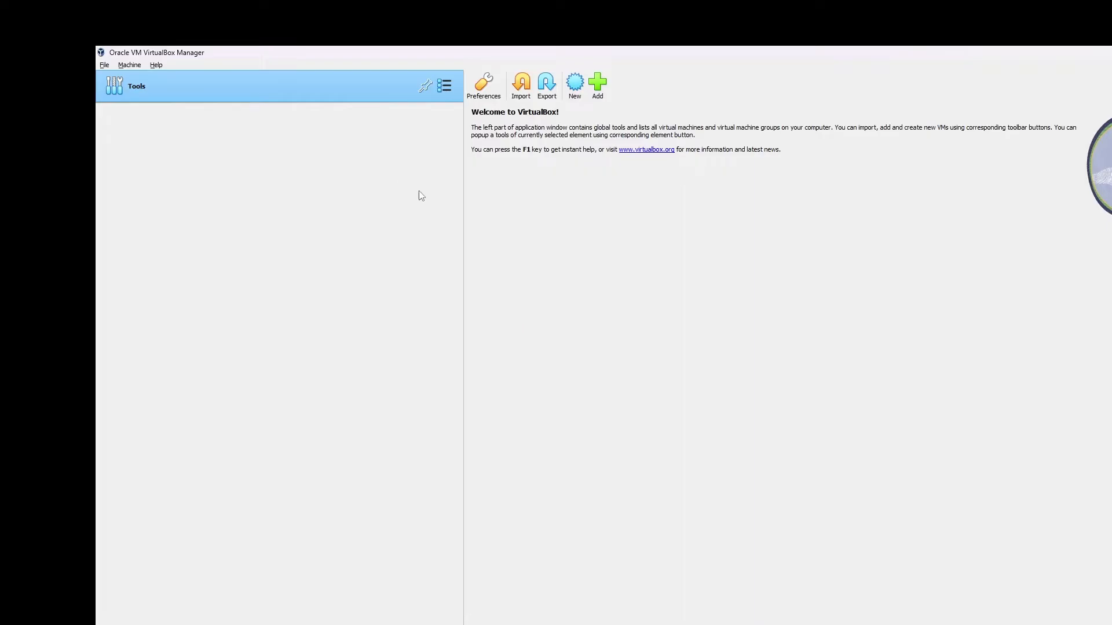
{"action": "mouse_move", "coordinate": [675, 246]}
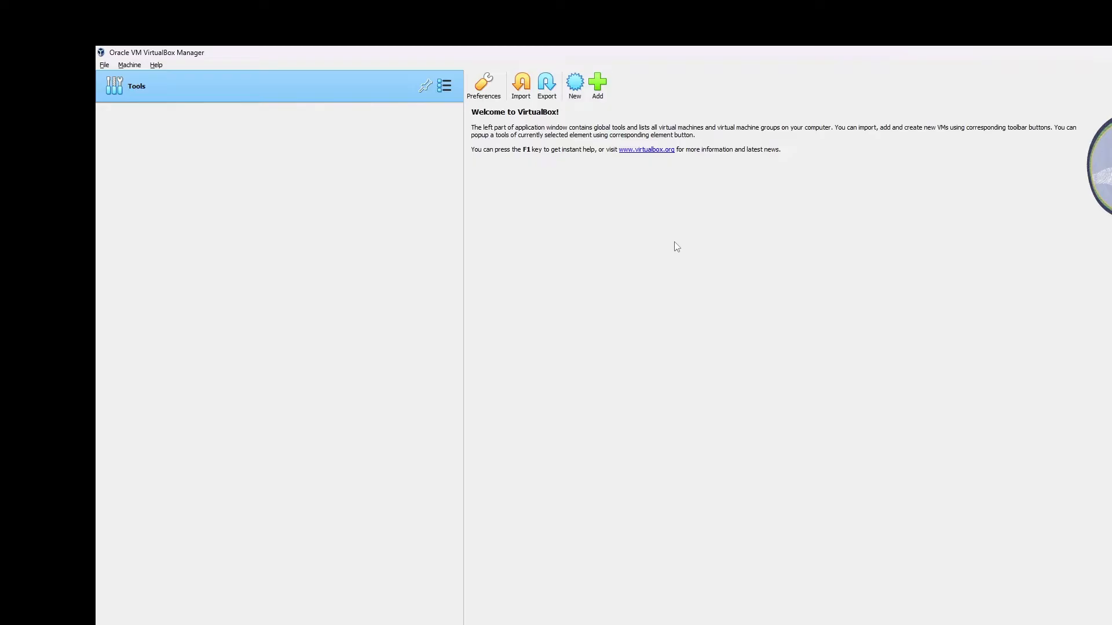
{"action": "mouse_move", "coordinate": [604, 249]}
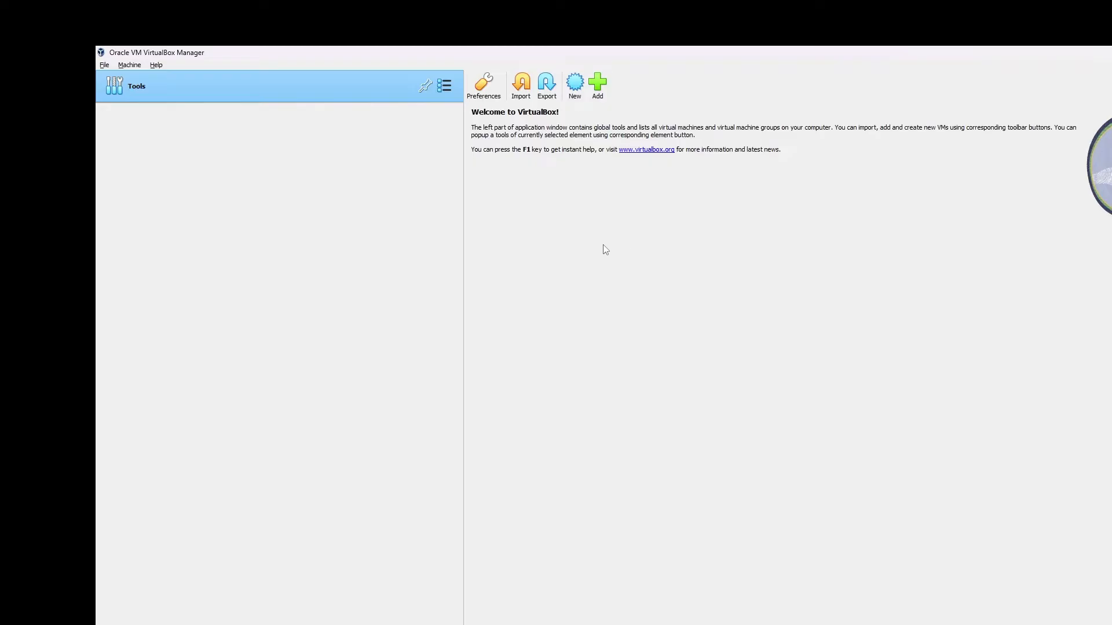
{"action": "mouse_move", "coordinate": [574, 87]}
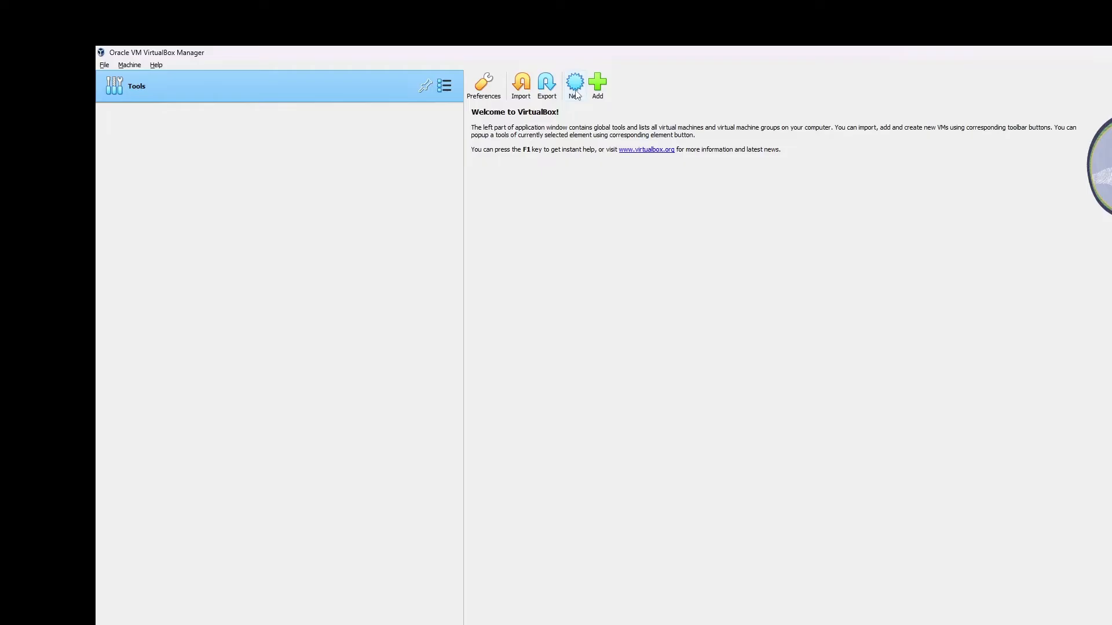
{"action": "mouse_move", "coordinate": [575, 86]}
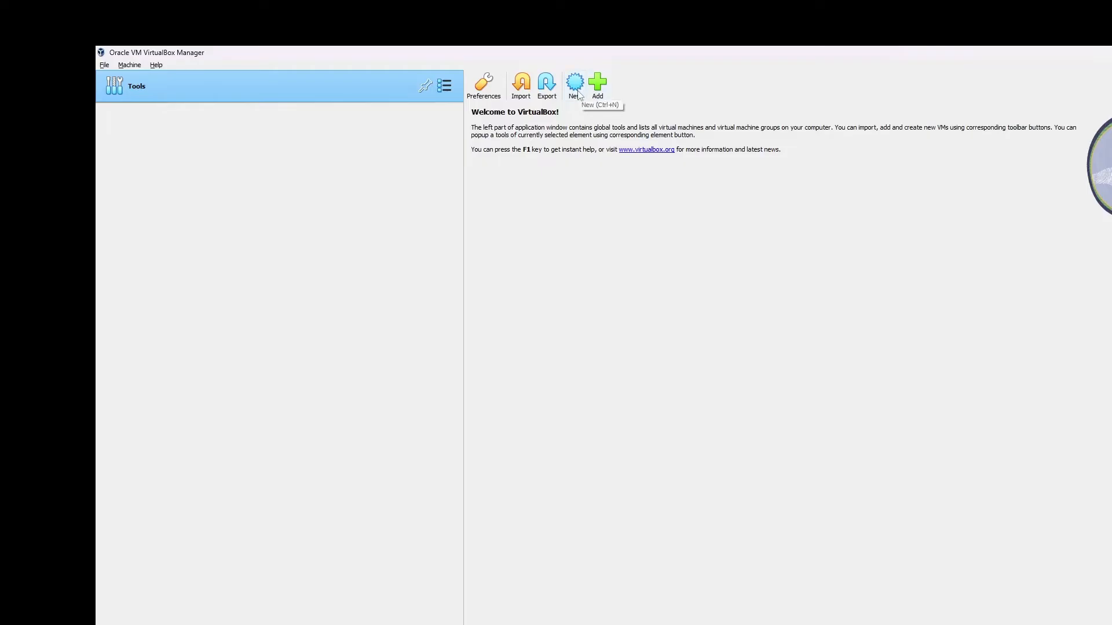
Start a new VM named 'Ammar VM' and browse the Downloads folder for its ISO image
{"action": "left_click", "coordinate": [575, 82]}
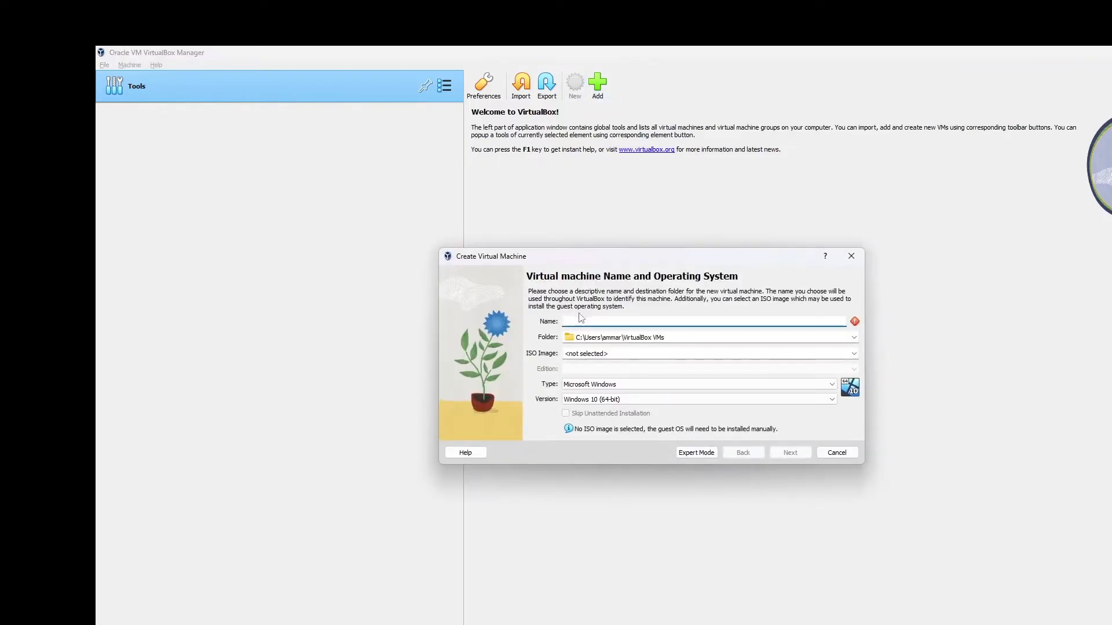
{"action": "type", "text": "Ammar"}
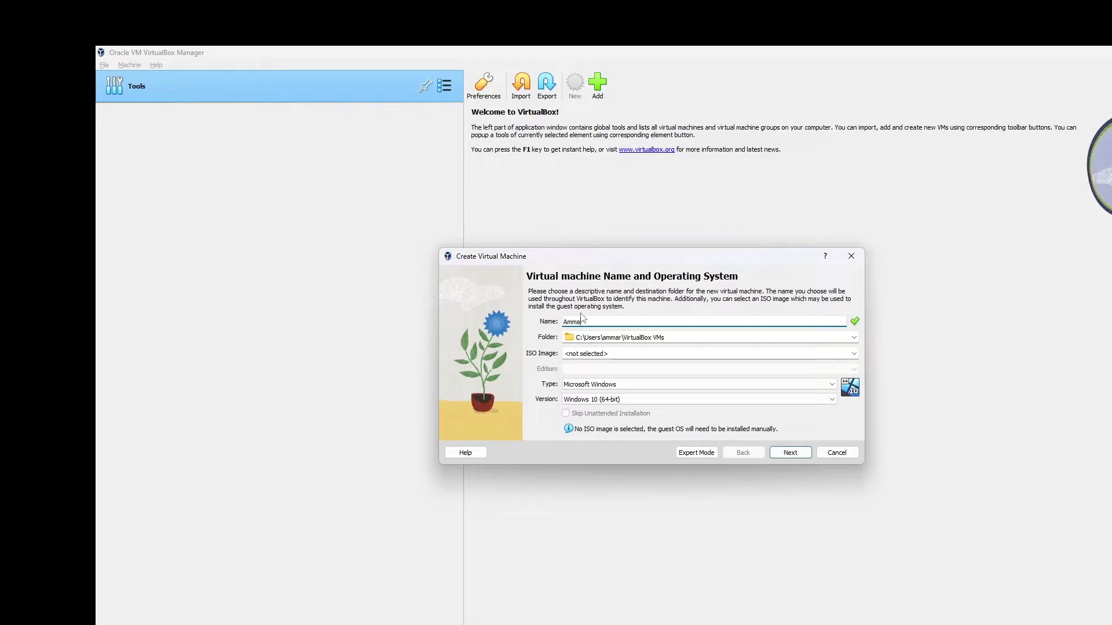
{"action": "type", "text": "VM"}
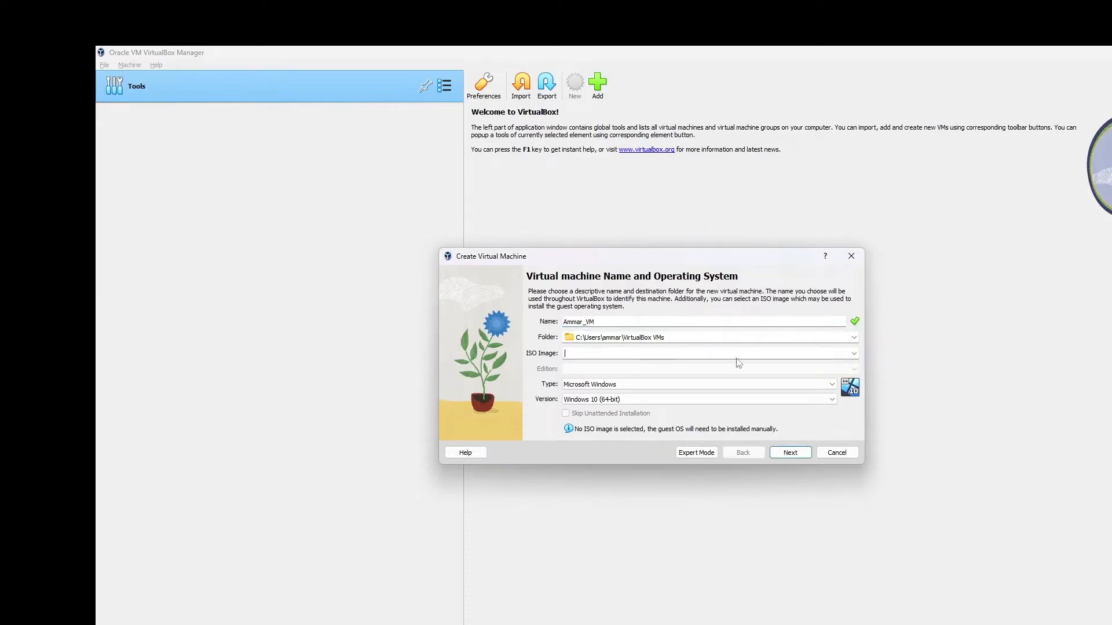
{"action": "left_click", "coordinate": [853, 354]}
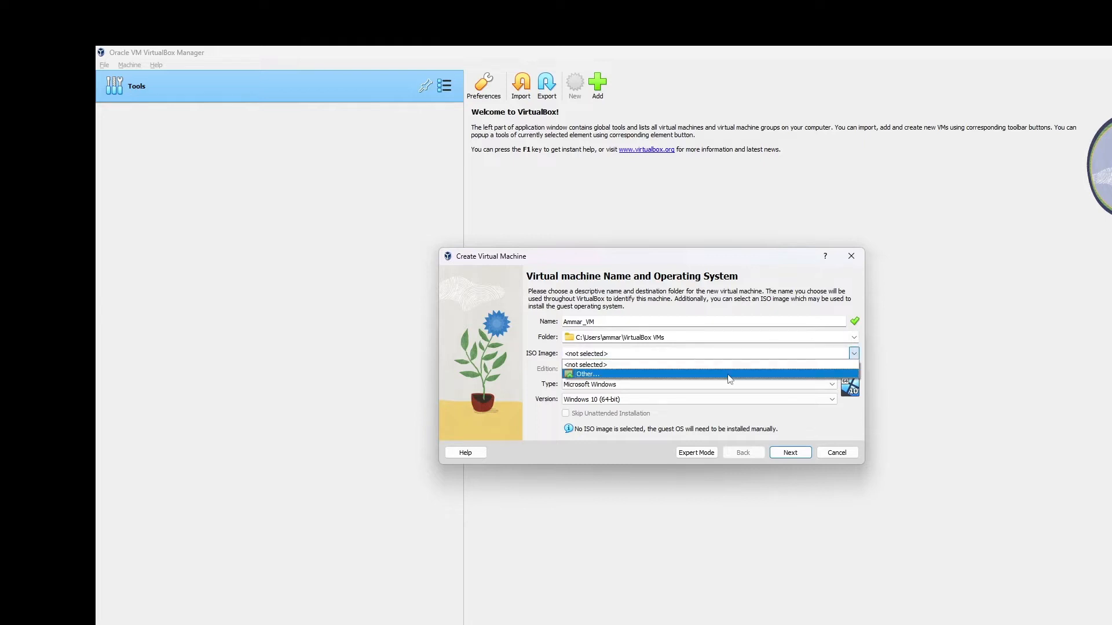
{"action": "left_click", "coordinate": [583, 374]}
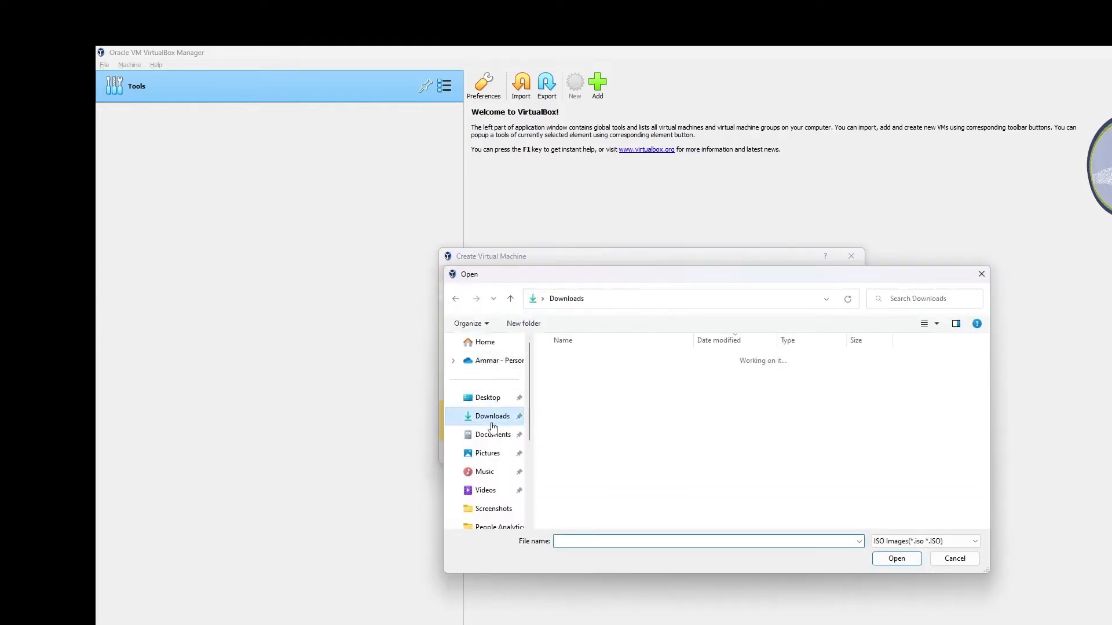
{"action": "left_click", "coordinate": [895, 559]}
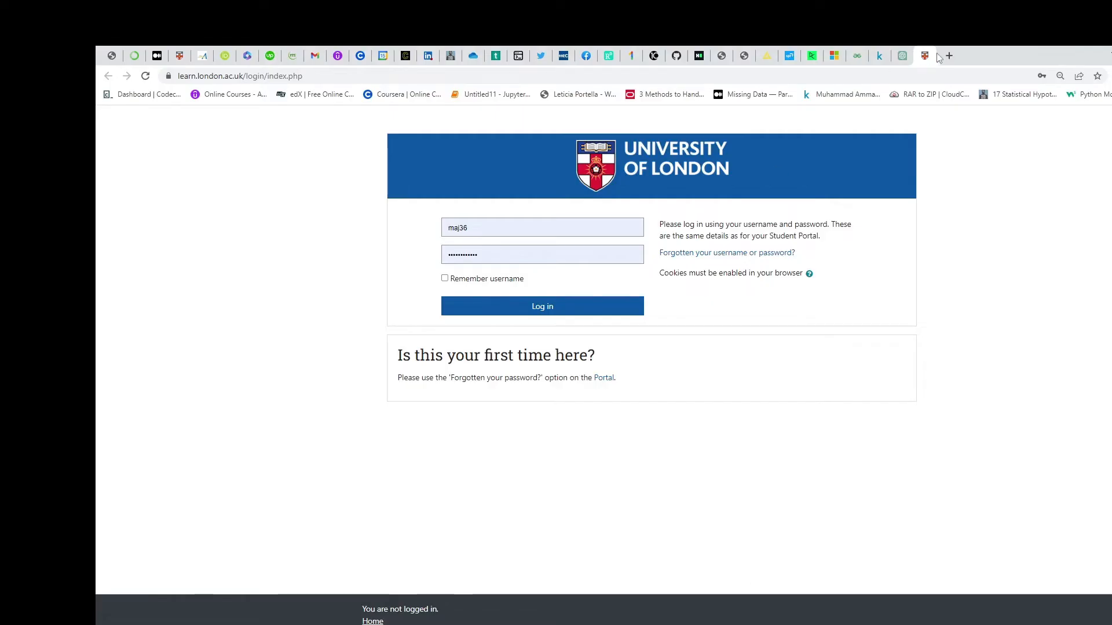
Search Google for 'ISO image of microsoft' in a new Chrome tab
{"action": "left_click", "coordinate": [948, 55]}
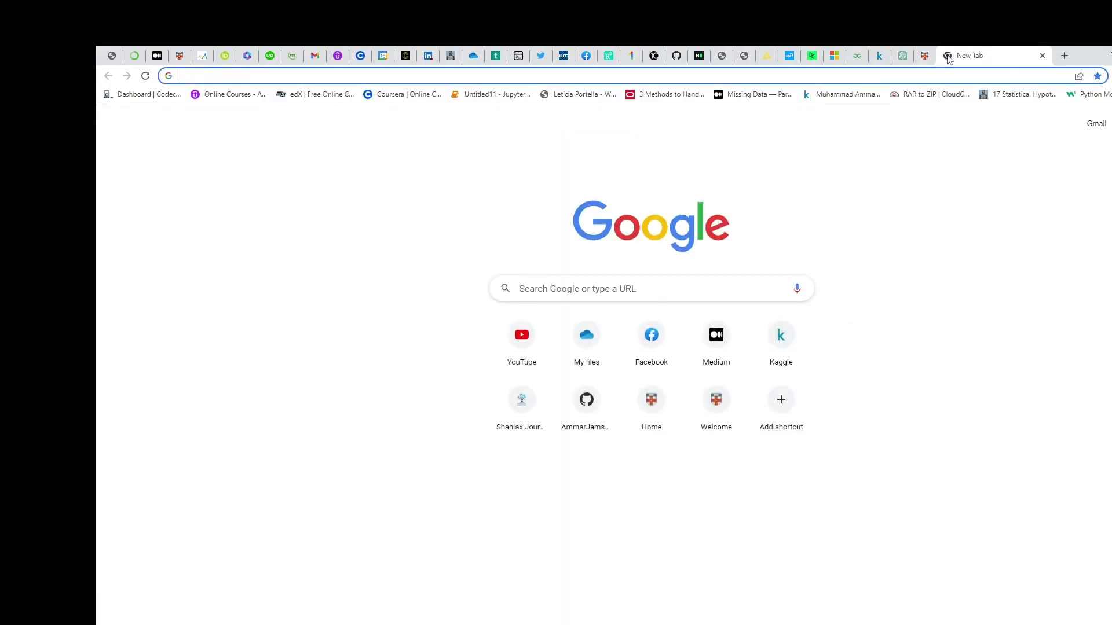
{"action": "type", "text": "IS PARAGRPH TITLES ALLOWED IN AN ESSAY"}
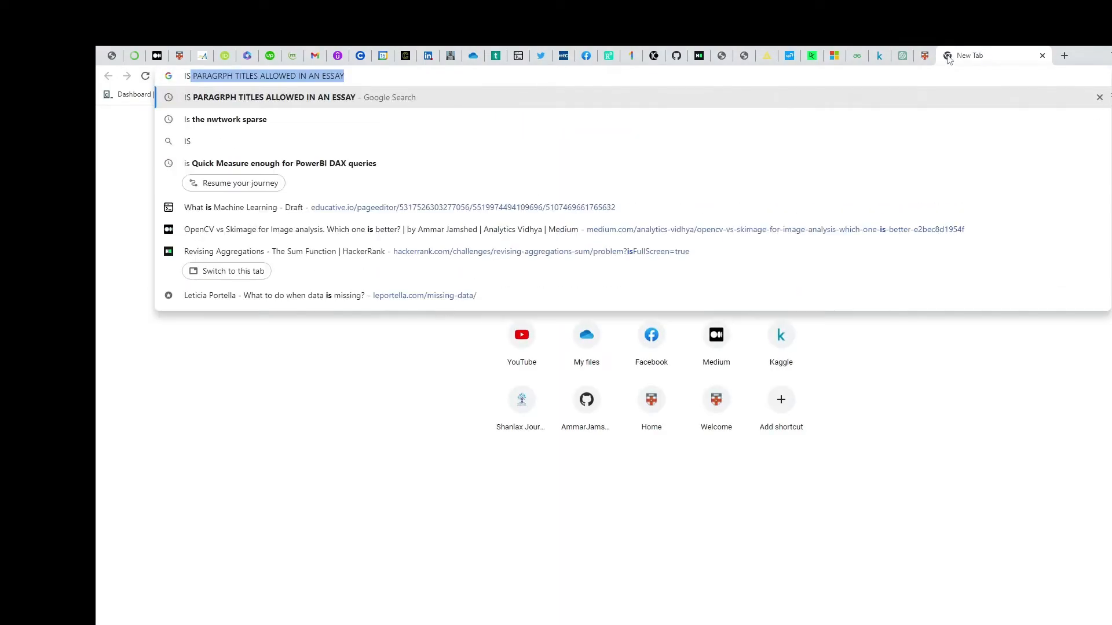
{"action": "type", "text": "ISO I"}
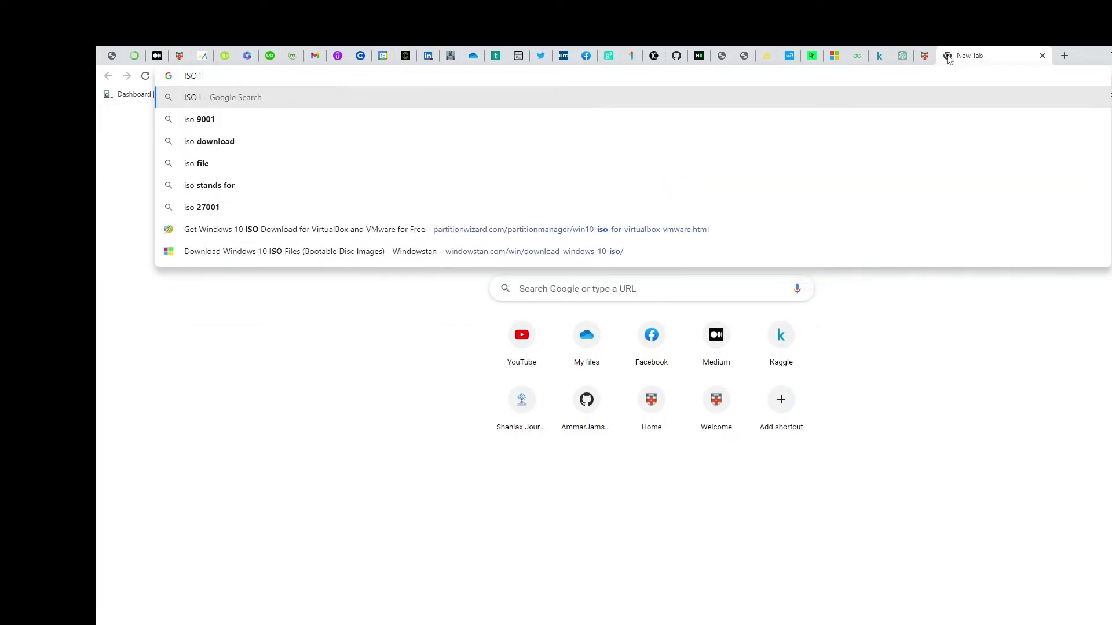
{"action": "type", "text": "mage of micr"}
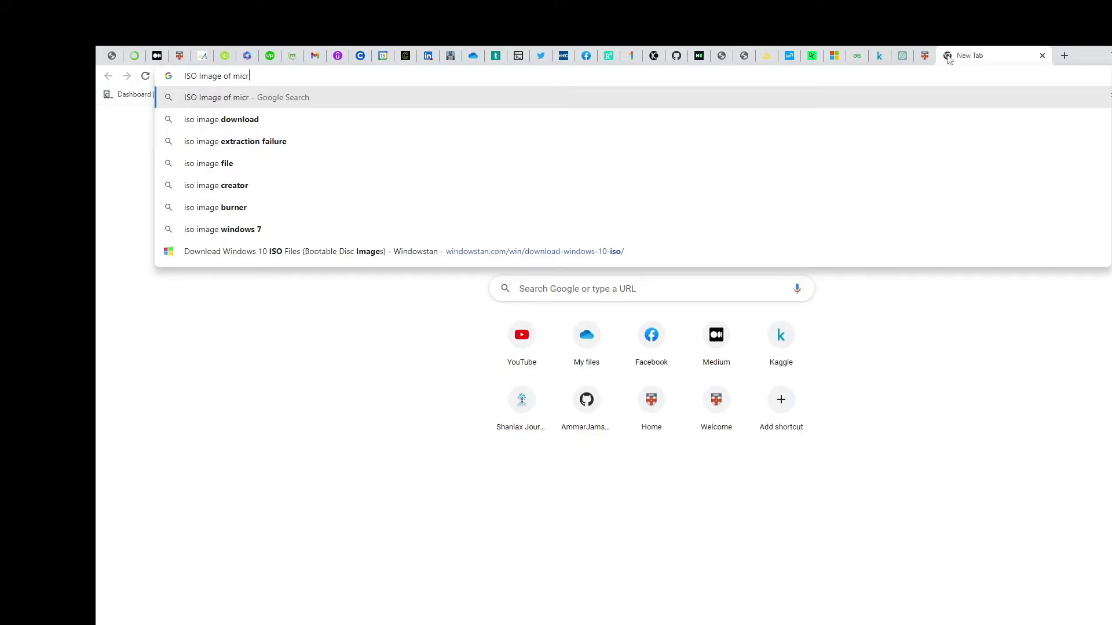
{"action": "key", "text": "Return"}
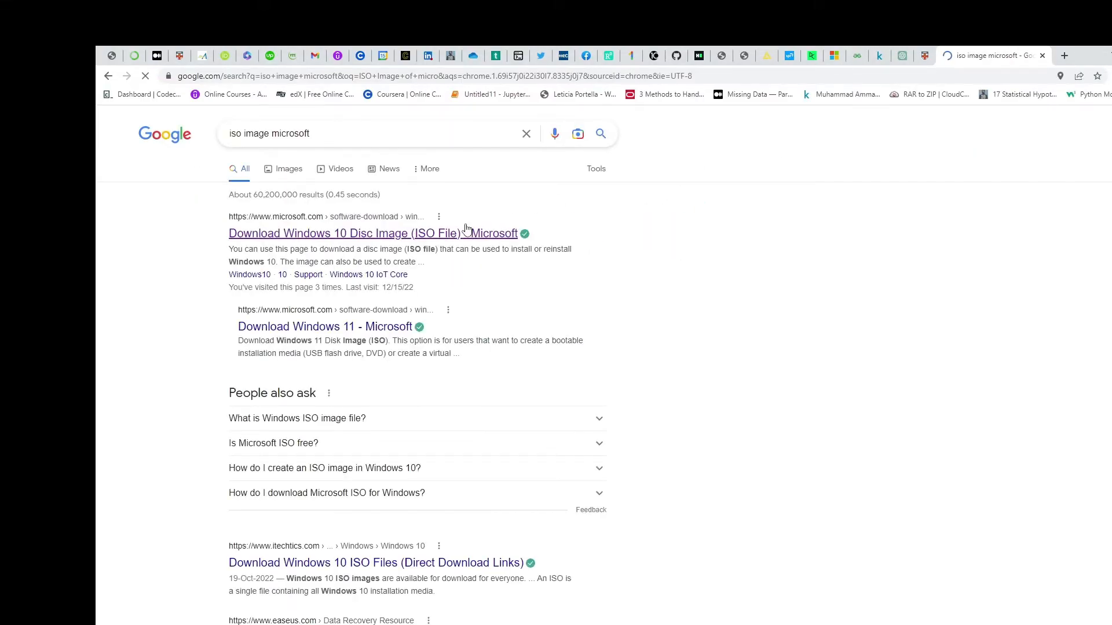
Open Microsoft's Windows 10 ISO download page, then advance the wizard past Name and Operating System
{"action": "left_click", "coordinate": [350, 234]}
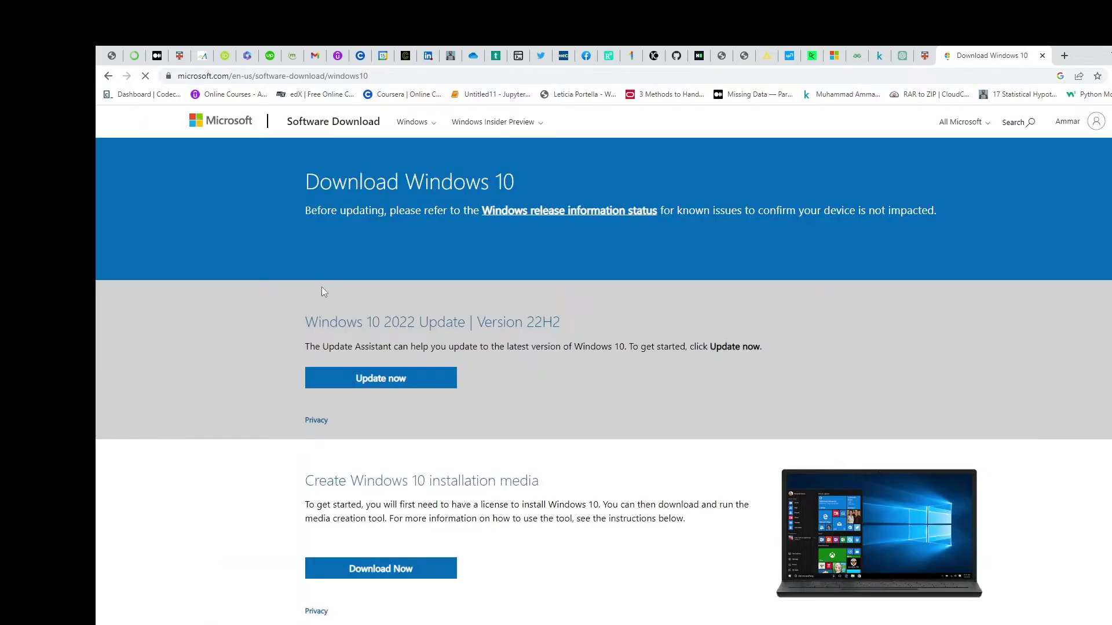
{"action": "mouse_move", "coordinate": [381, 568]}
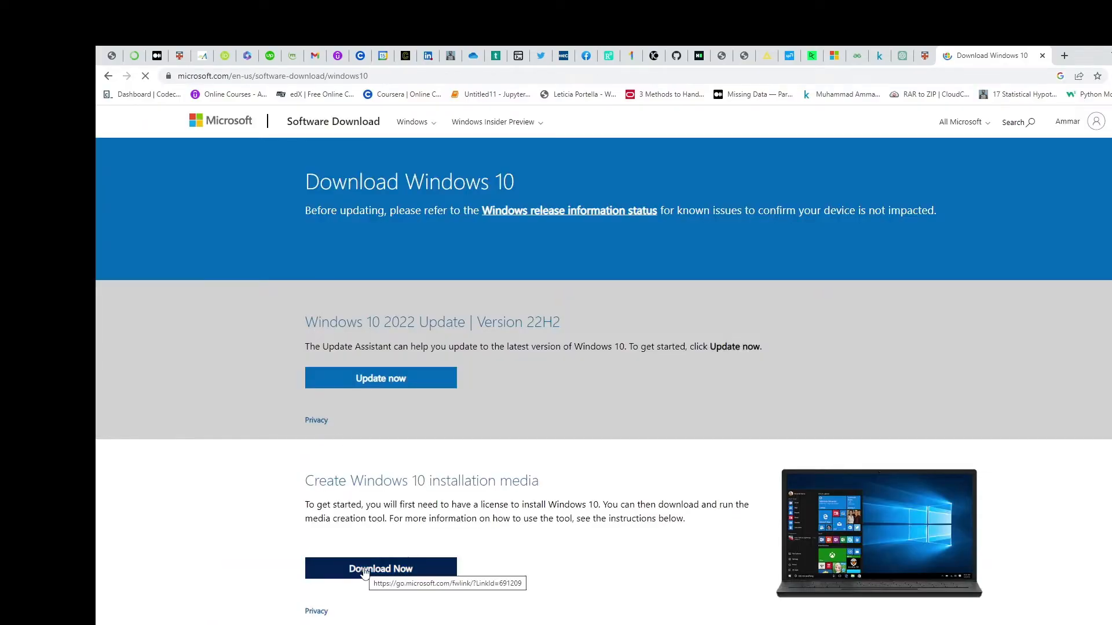
{"action": "mouse_move", "coordinate": [720, 376]}
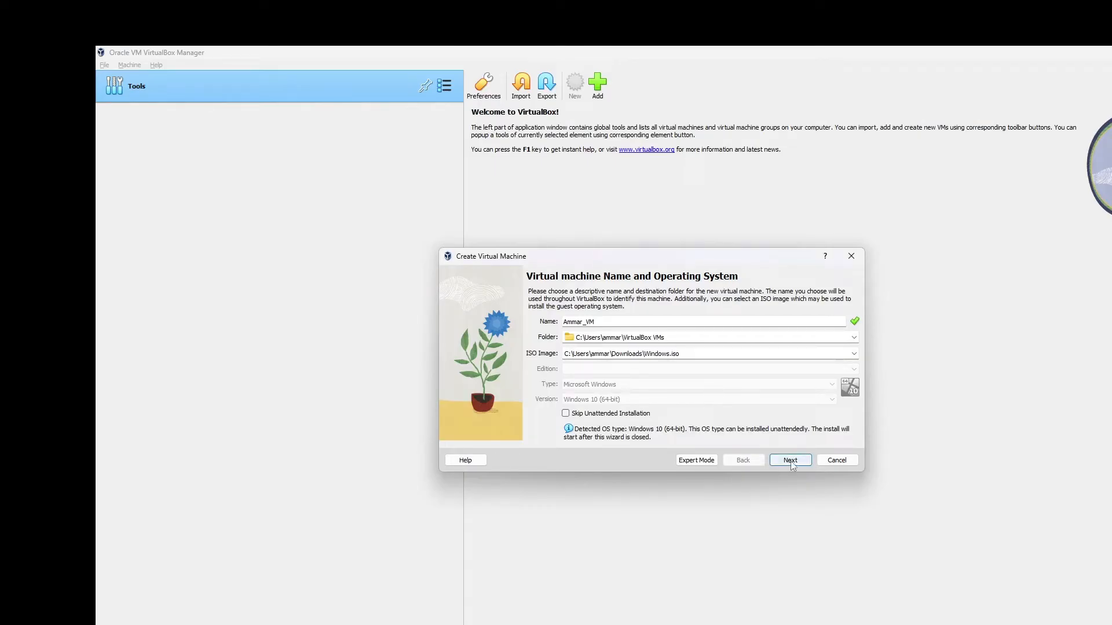
{"action": "left_click", "coordinate": [789, 459]}
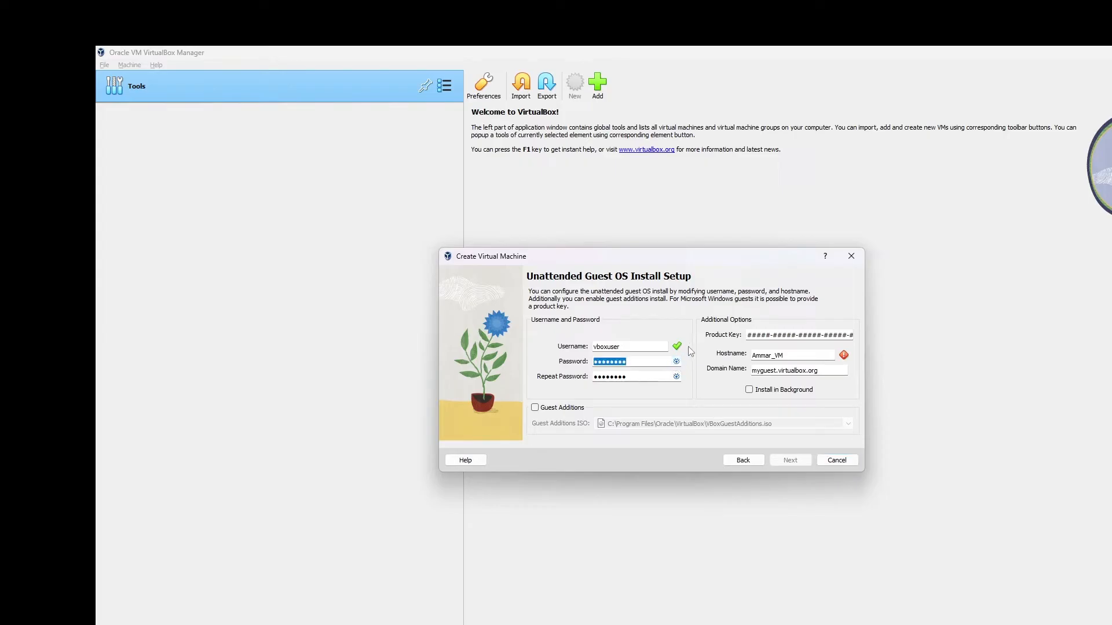
{"action": "mouse_move", "coordinate": [682, 376]}
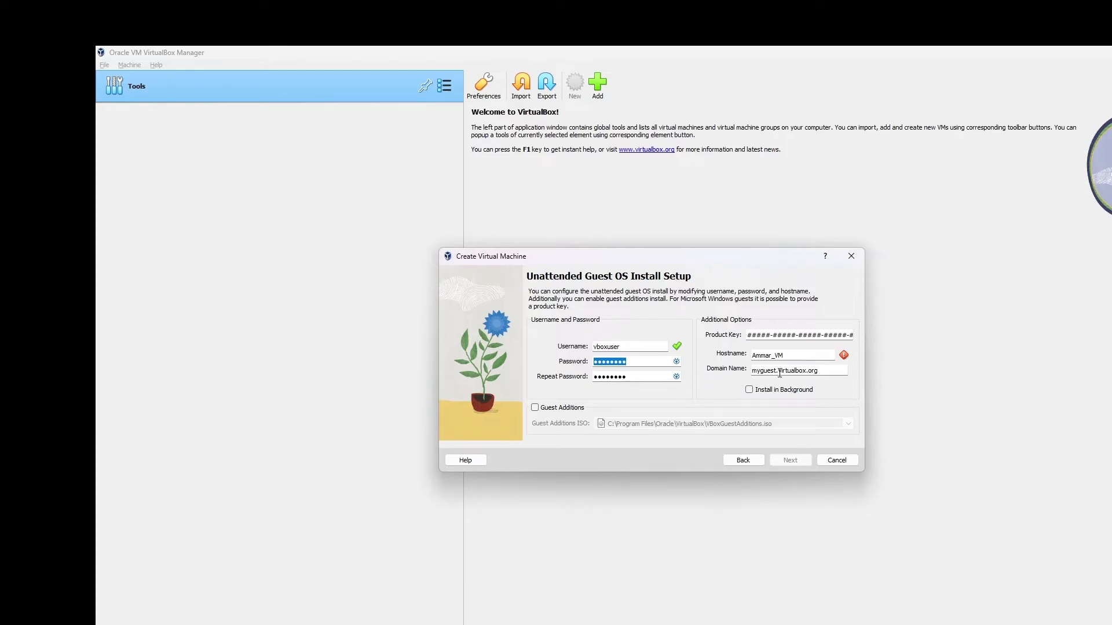
{"action": "mouse_move", "coordinate": [733, 353]}
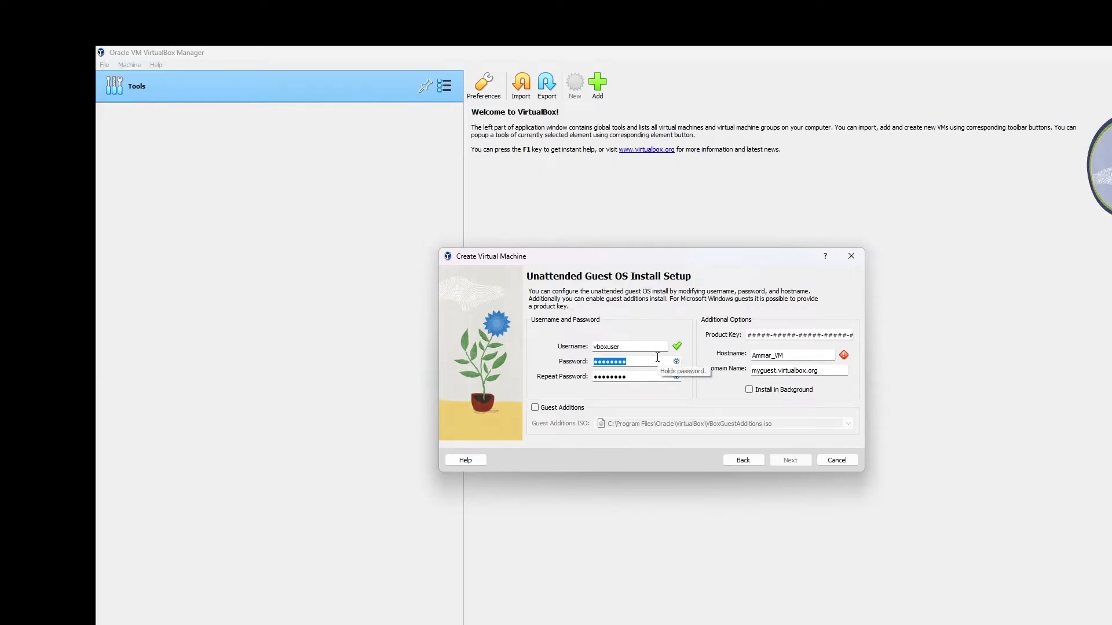
{"action": "mouse_move", "coordinate": [640, 358]}
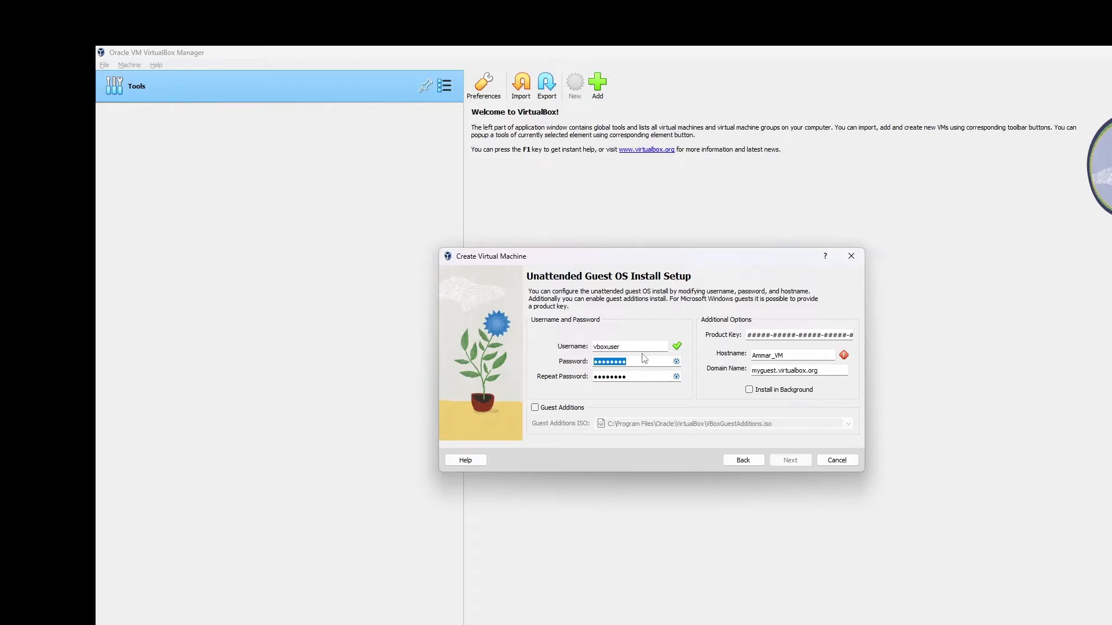
Set username amu_97, a password and shorter hostname, enable background install, leave Guest Additions off
{"action": "type", "text": "amu_97"}
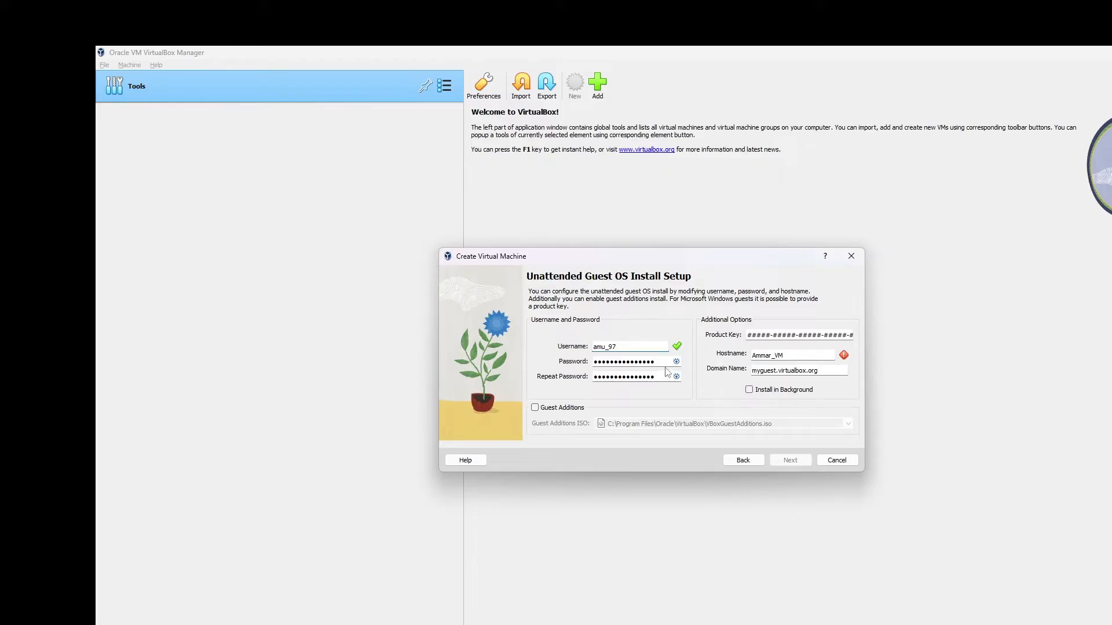
{"action": "mouse_move", "coordinate": [661, 364]}
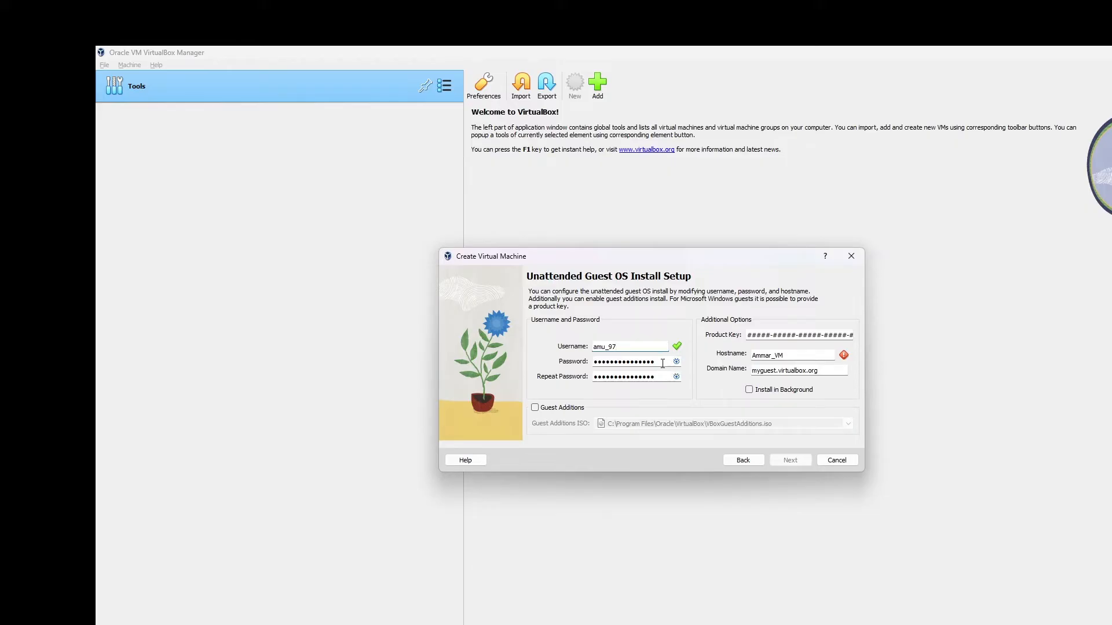
{"action": "mouse_move", "coordinate": [700, 433]}
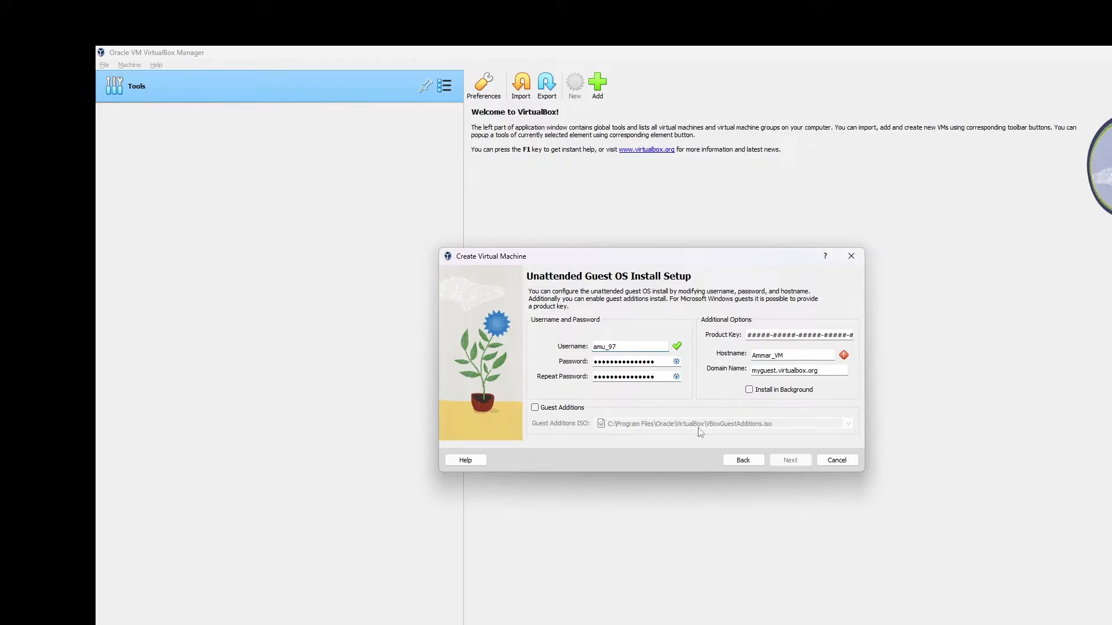
{"action": "mouse_move", "coordinate": [535, 407]}
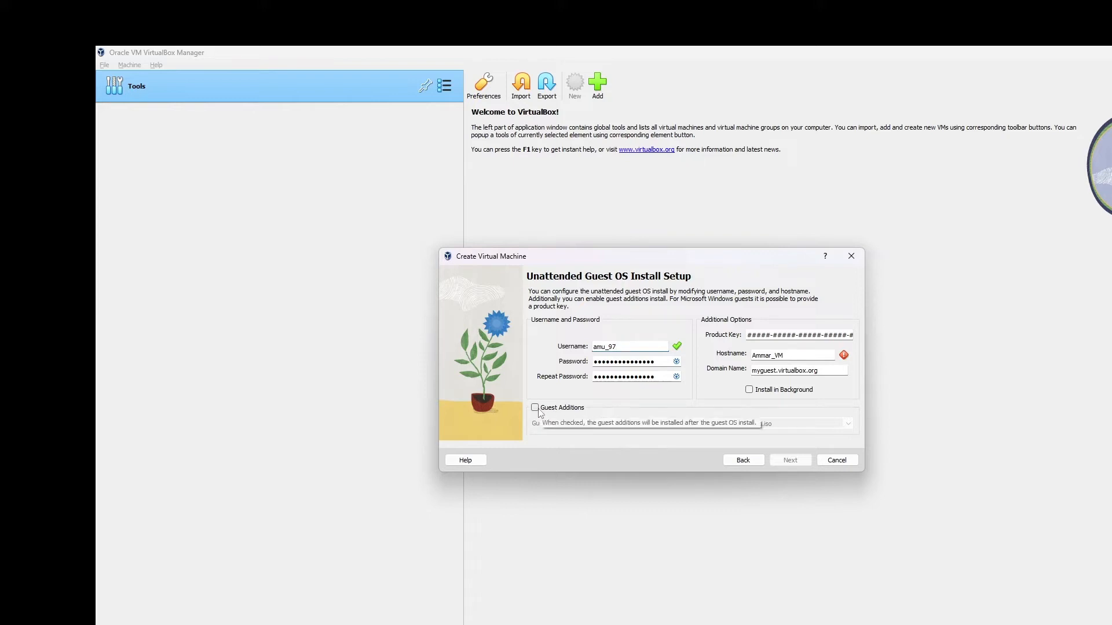
{"action": "left_click", "coordinate": [628, 347]}
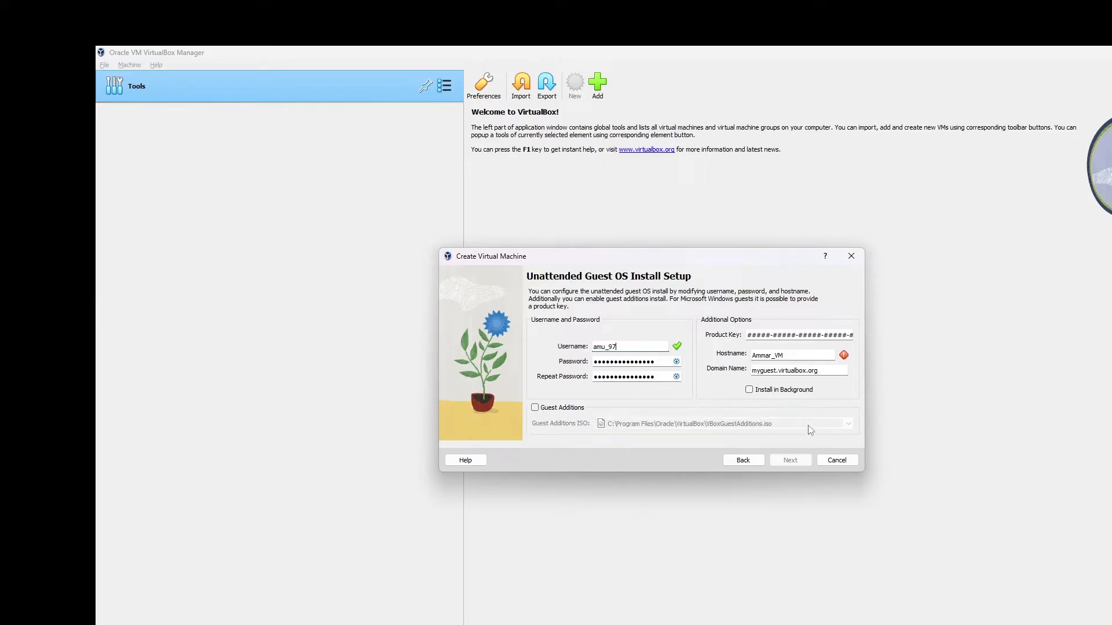
{"action": "mouse_move", "coordinate": [847, 358]}
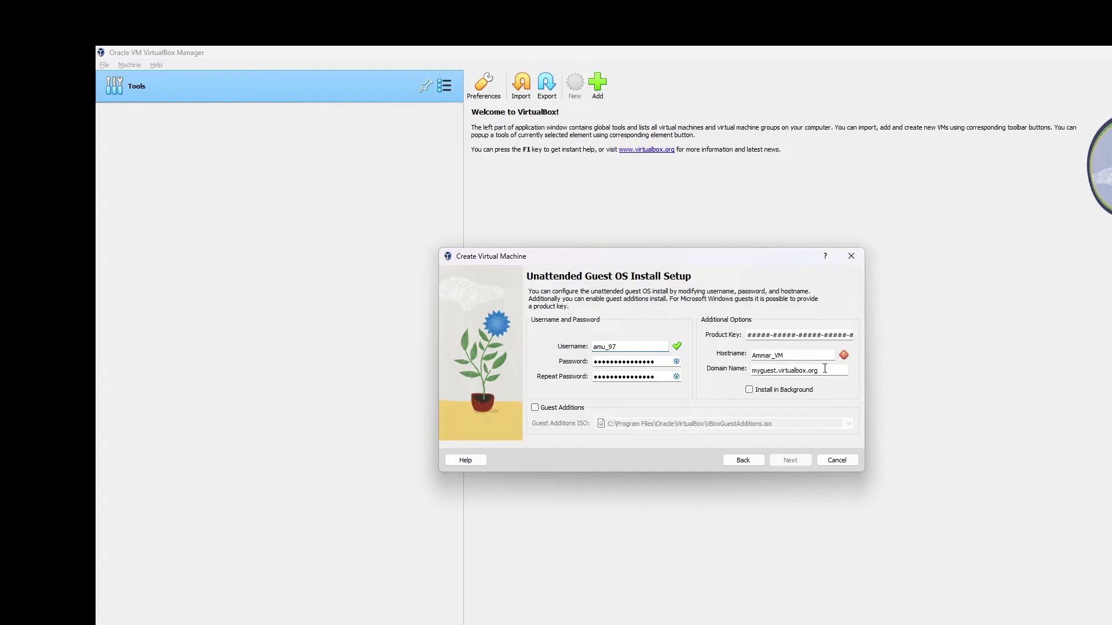
{"action": "left_click", "coordinate": [749, 389]}
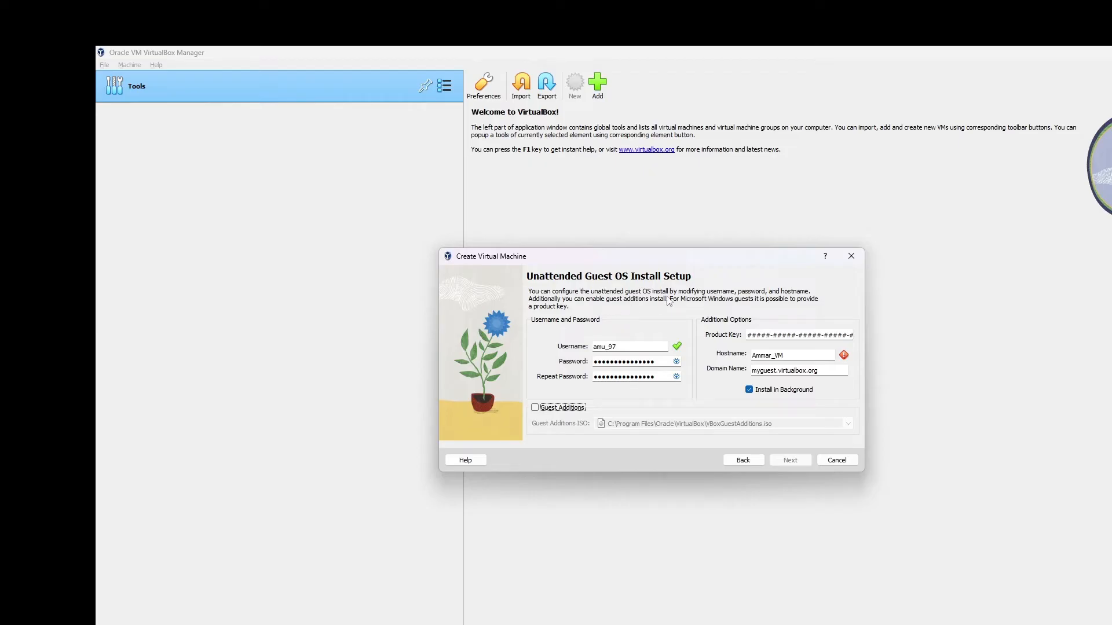
{"action": "mouse_move", "coordinate": [720, 329]}
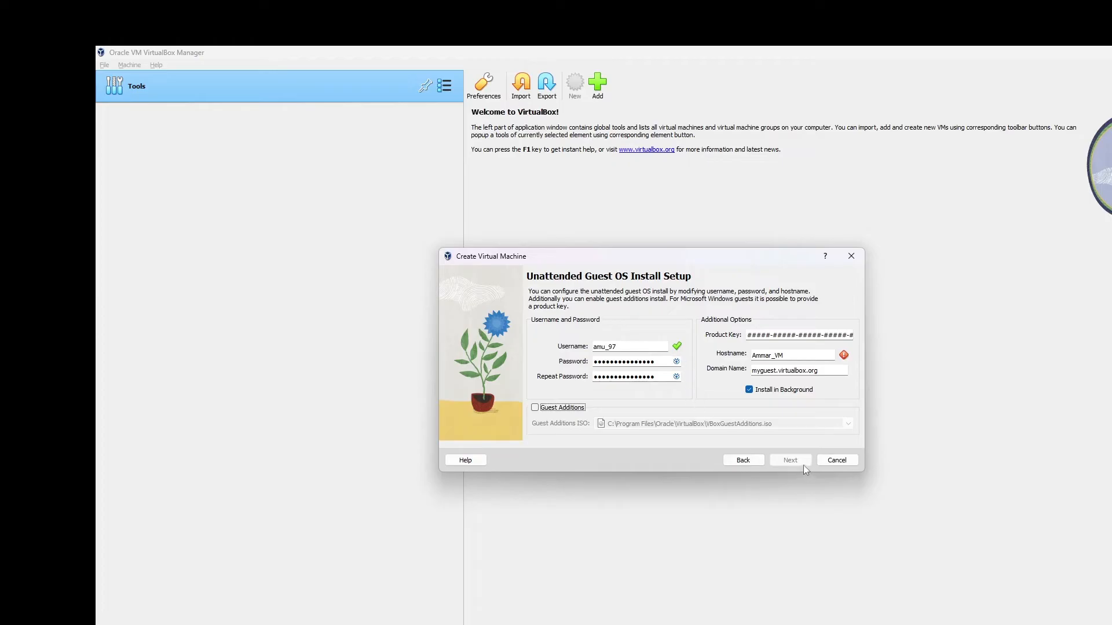
{"action": "left_click", "coordinate": [535, 407]}
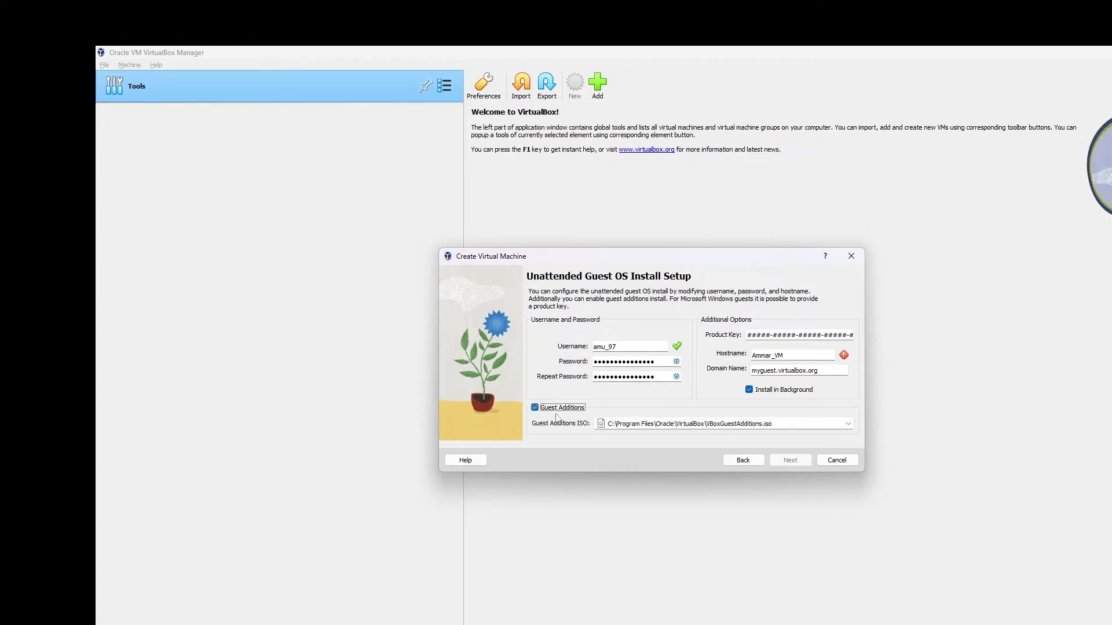
{"action": "left_click", "coordinate": [534, 407]}
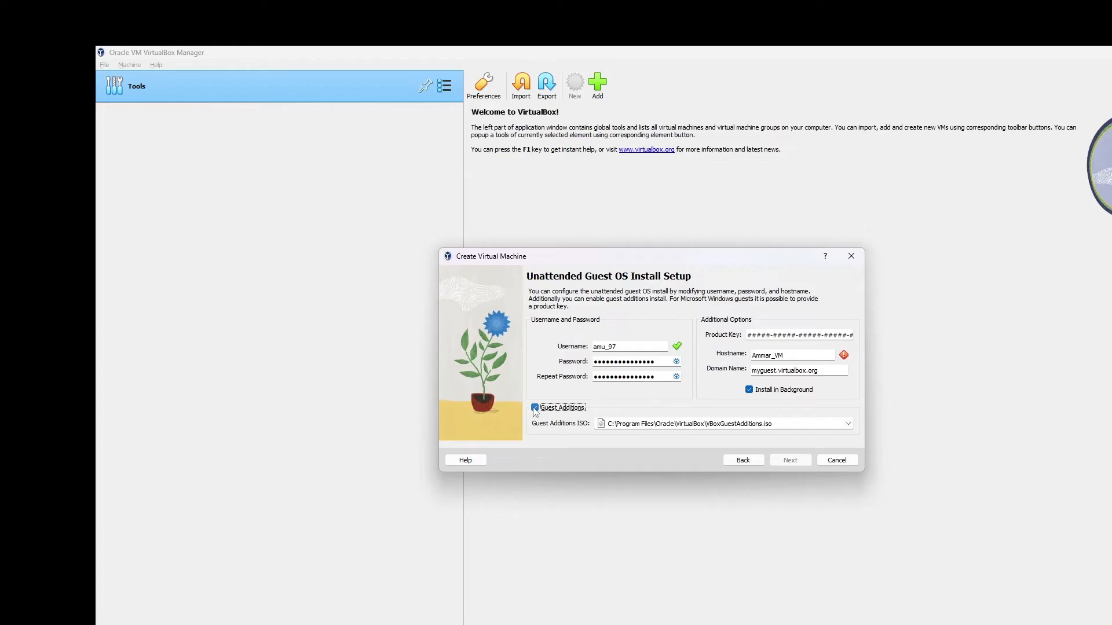
{"action": "left_click", "coordinate": [534, 408]}
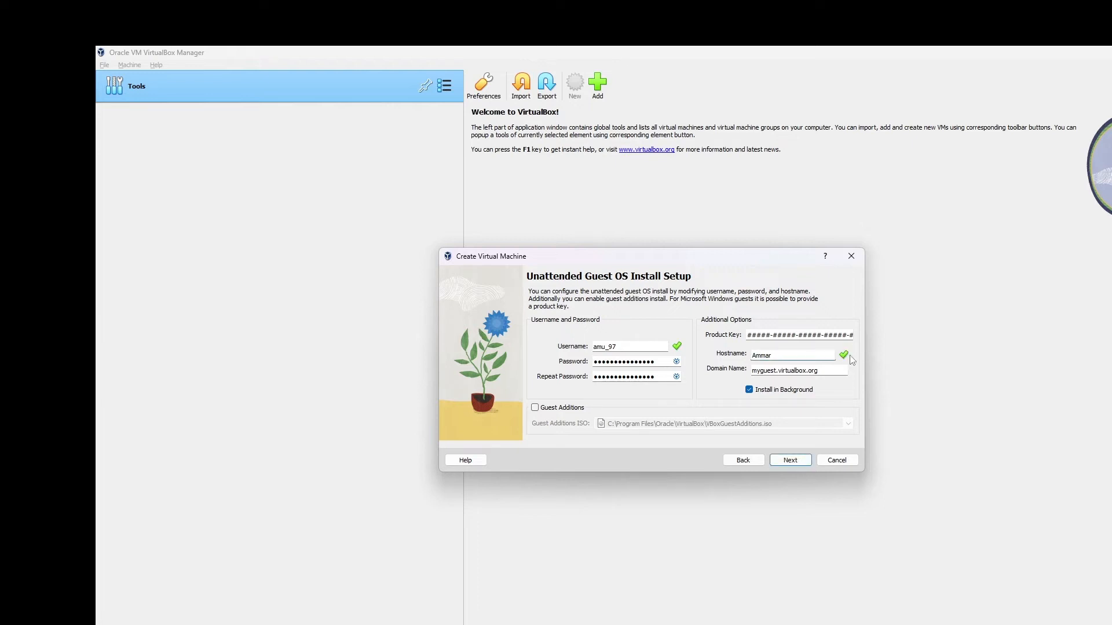
{"action": "mouse_move", "coordinate": [726, 395]}
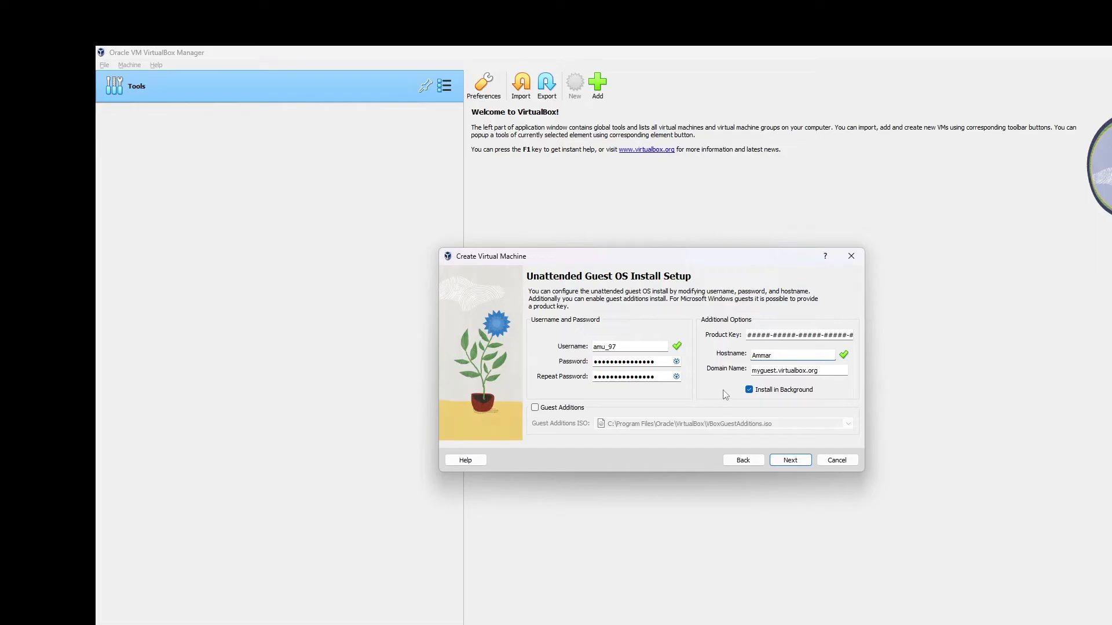
{"action": "mouse_move", "coordinate": [790, 460]}
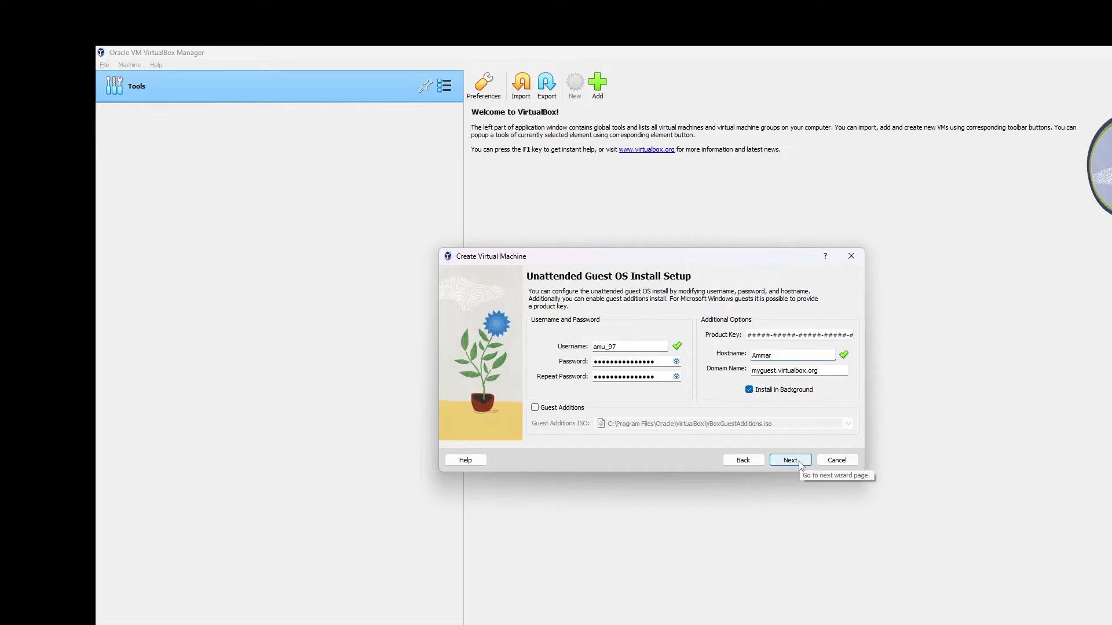
Allot 9887 MB of base memory and 2 processors on the Hardware page
{"action": "left_click", "coordinate": [789, 459]}
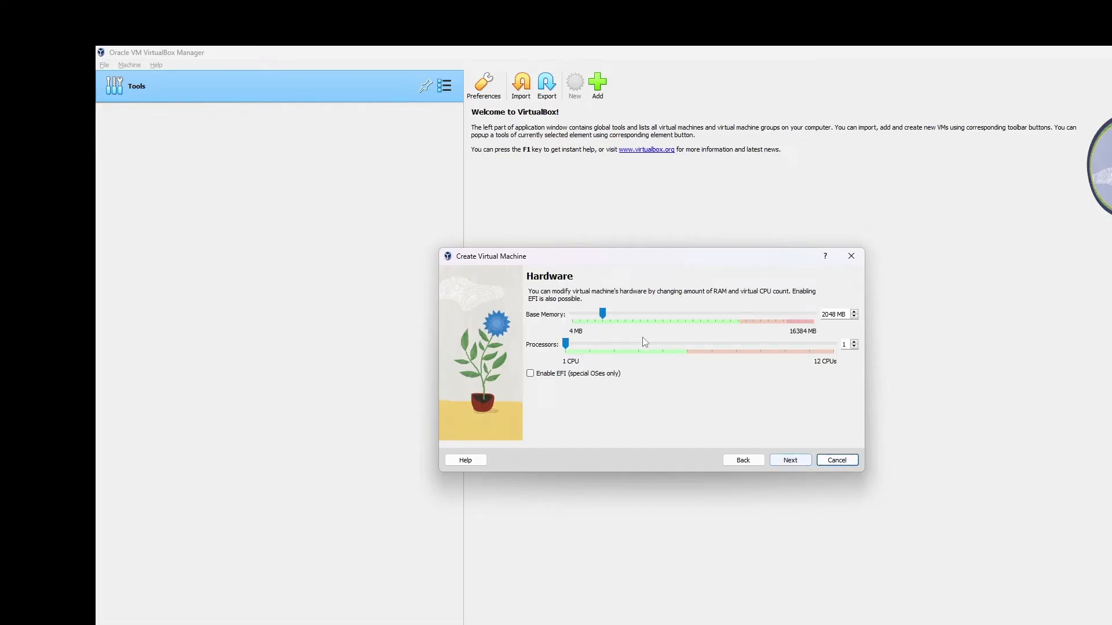
{"action": "mouse_move", "coordinate": [602, 314]}
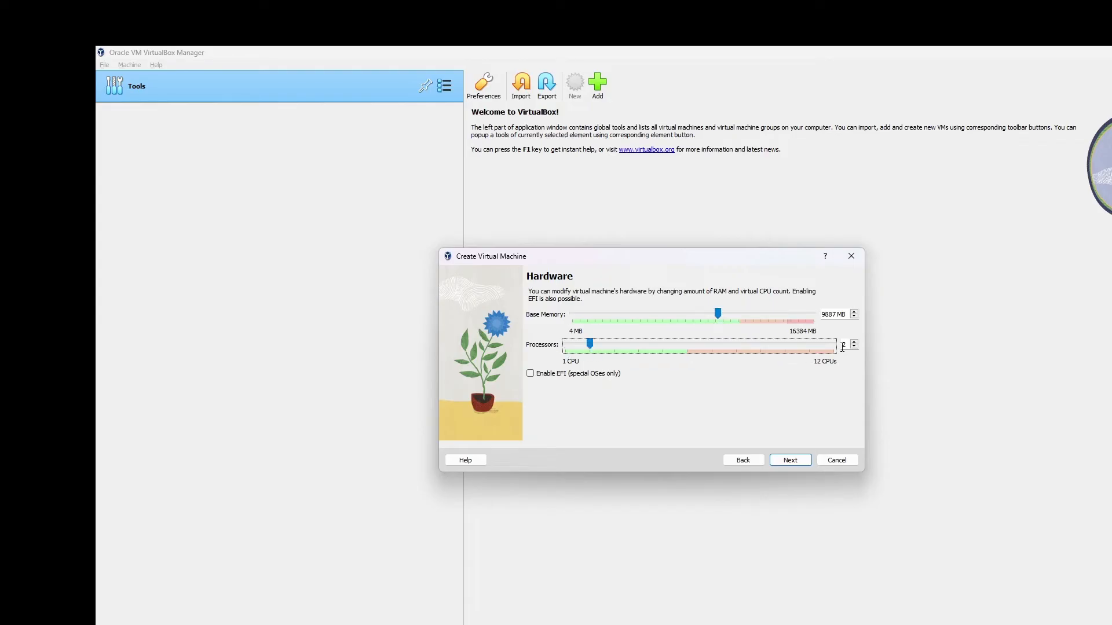
{"action": "left_click", "coordinate": [853, 341]}
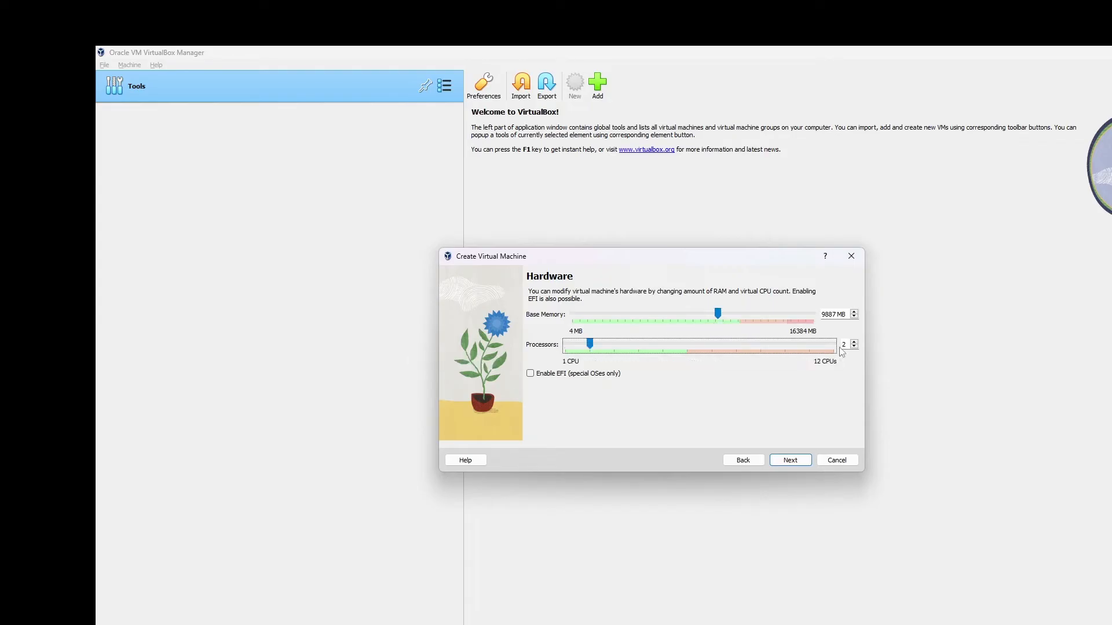
{"action": "mouse_move", "coordinate": [617, 367]}
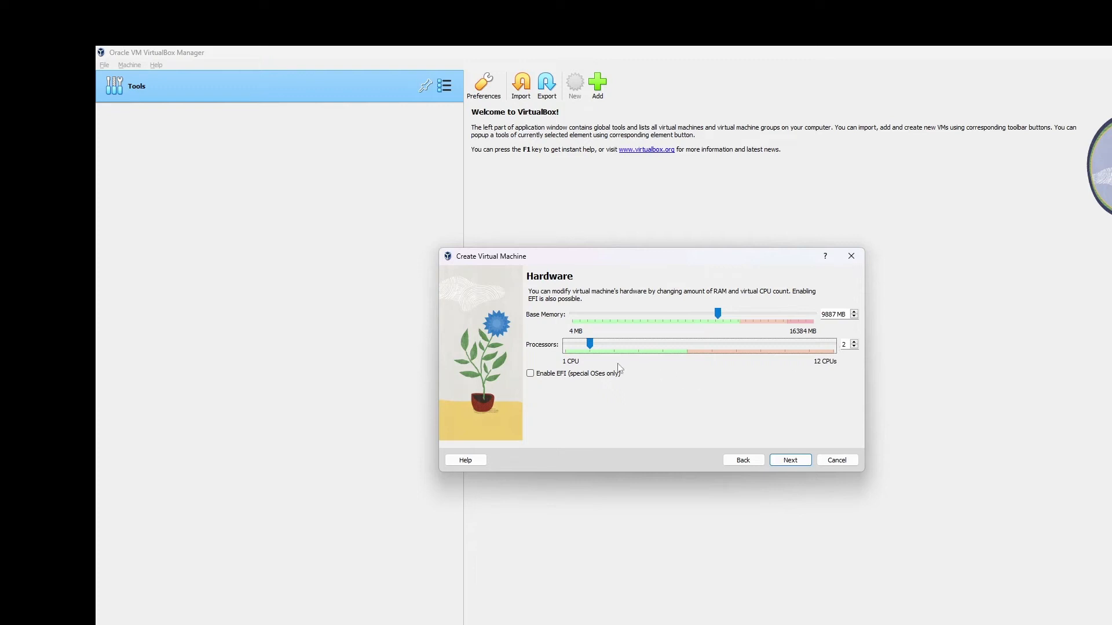
{"action": "mouse_move", "coordinate": [789, 461]}
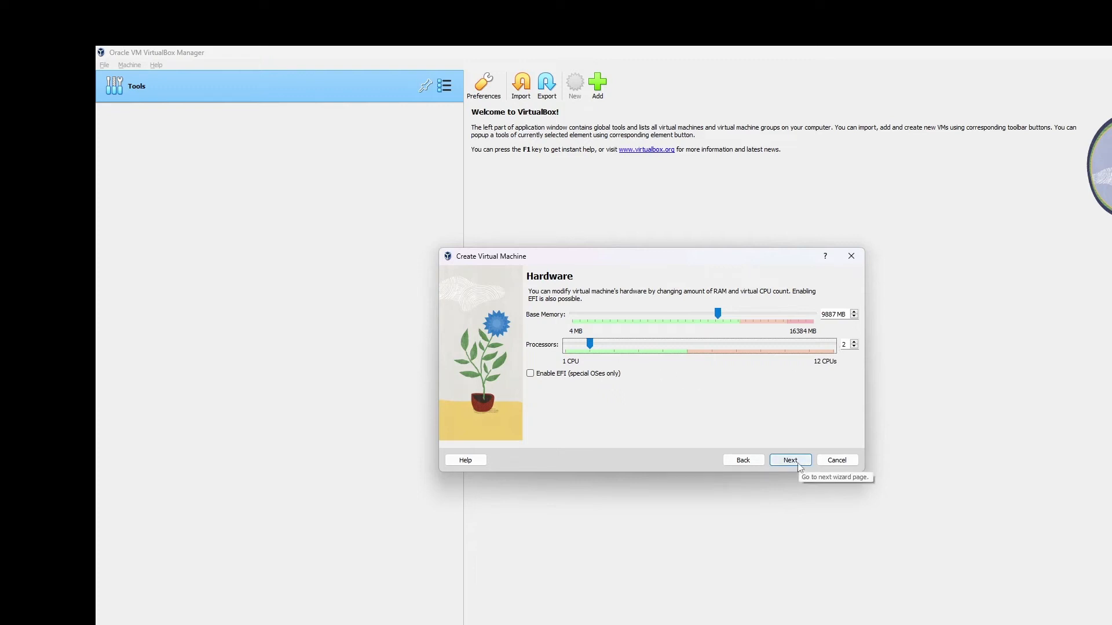
Select 'Use an Existing Virtual Hard Disk File', browse Downloads, and cancel without choosing a disk
{"action": "left_click", "coordinate": [789, 459]}
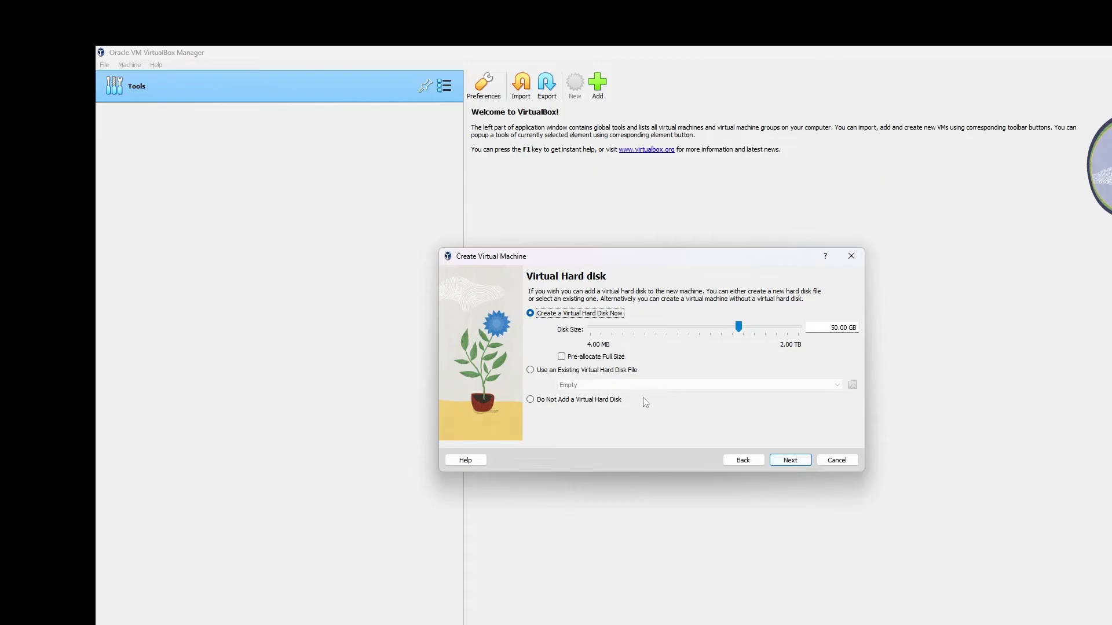
{"action": "mouse_move", "coordinate": [523, 368]}
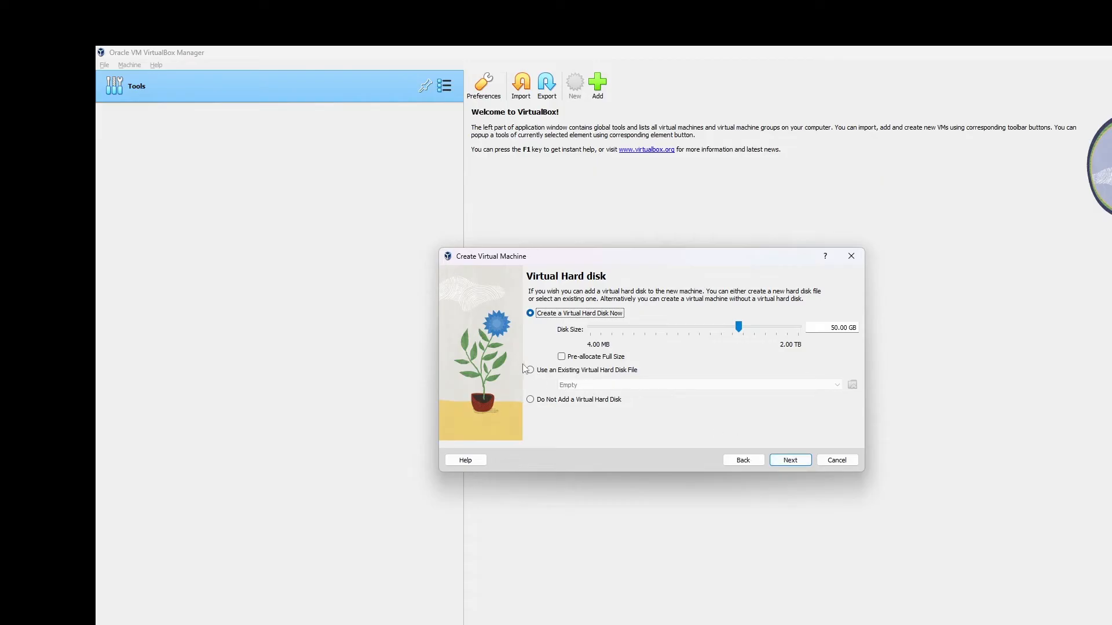
{"action": "left_click", "coordinate": [530, 370]}
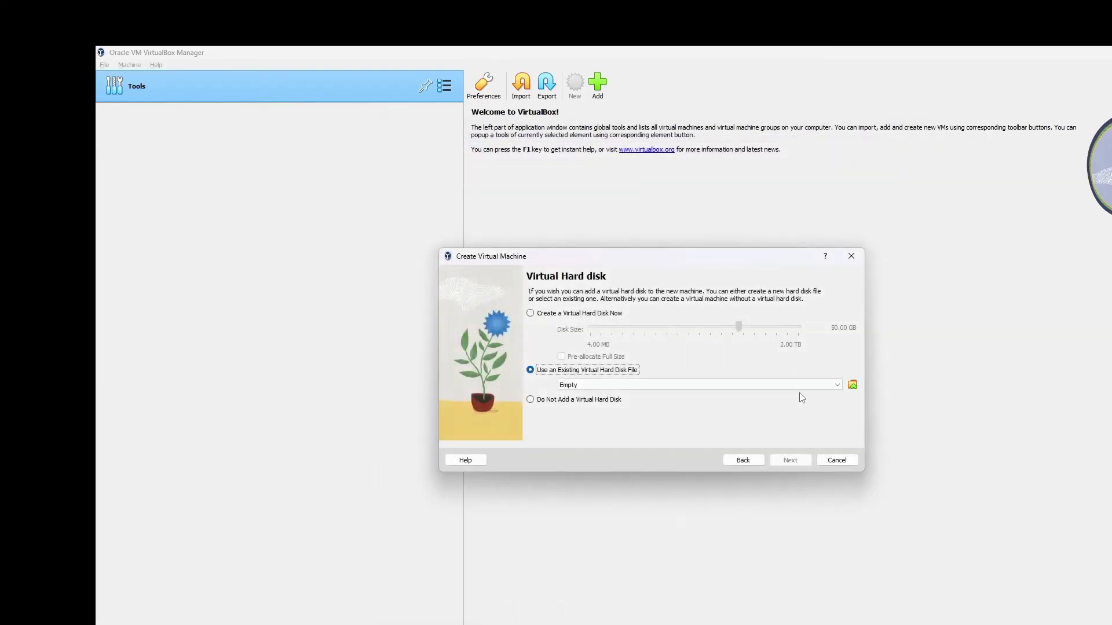
{"action": "left_click", "coordinate": [852, 384]}
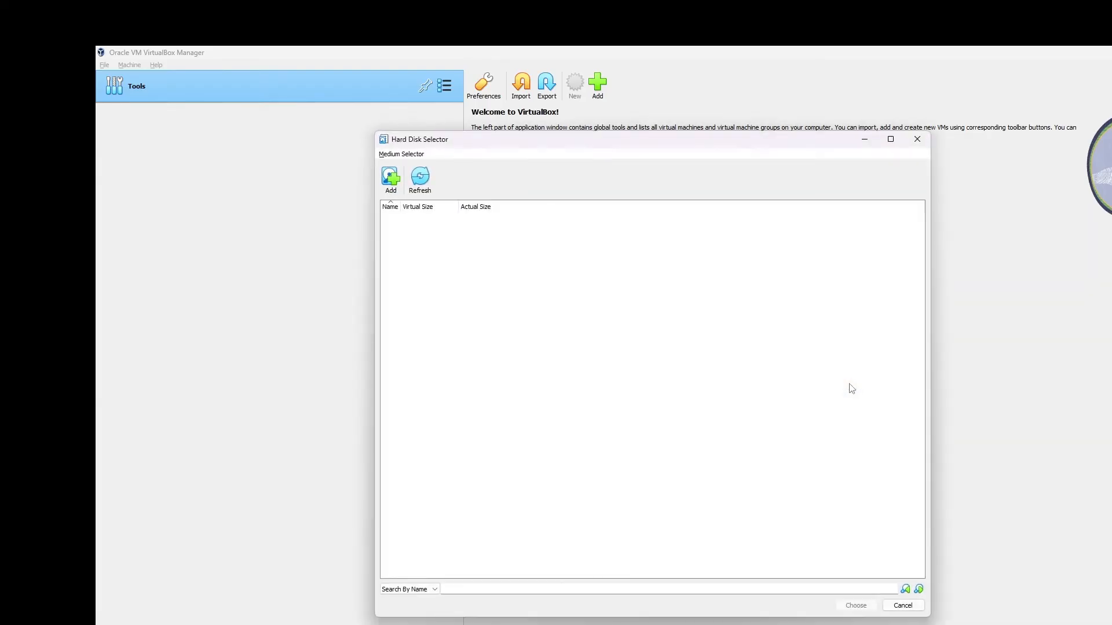
{"action": "left_click", "coordinate": [391, 179]}
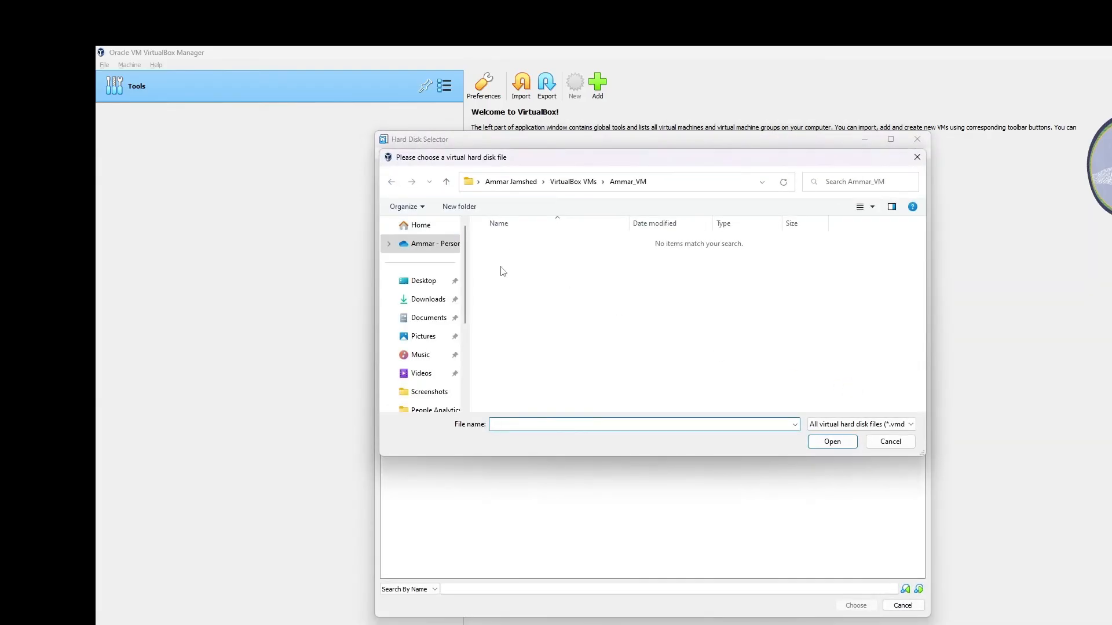
{"action": "left_click", "coordinate": [428, 298]}
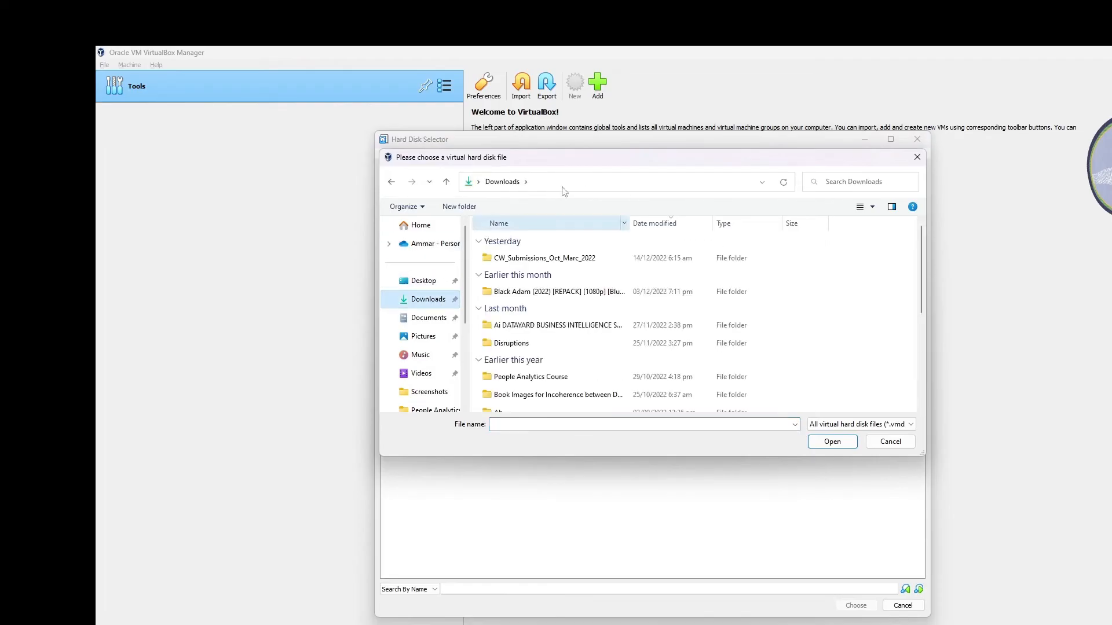
{"action": "left_click", "coordinate": [888, 442]}
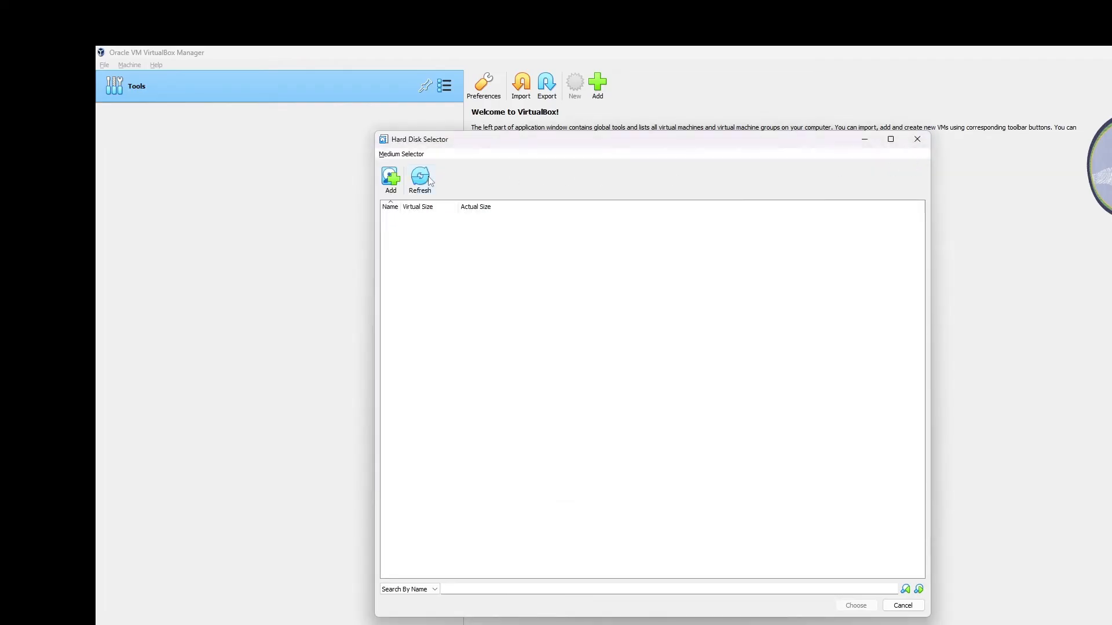
{"action": "left_click", "coordinate": [901, 604]}
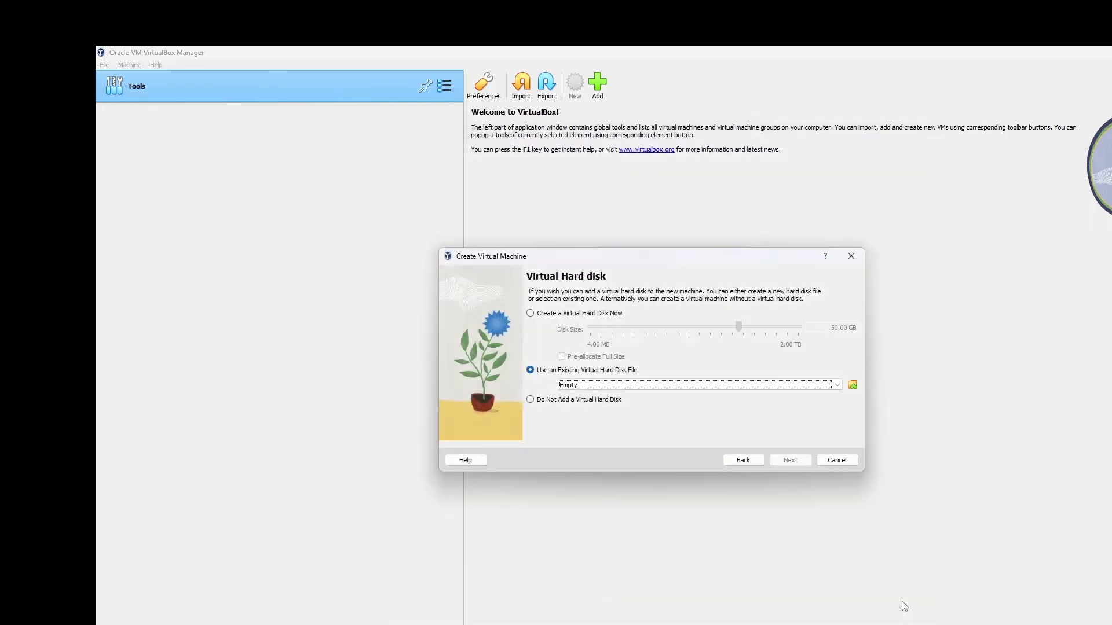
Create a new 11.88 GB virtual hard disk, review the summary, and finish the wizard
{"action": "left_click", "coordinate": [530, 313]}
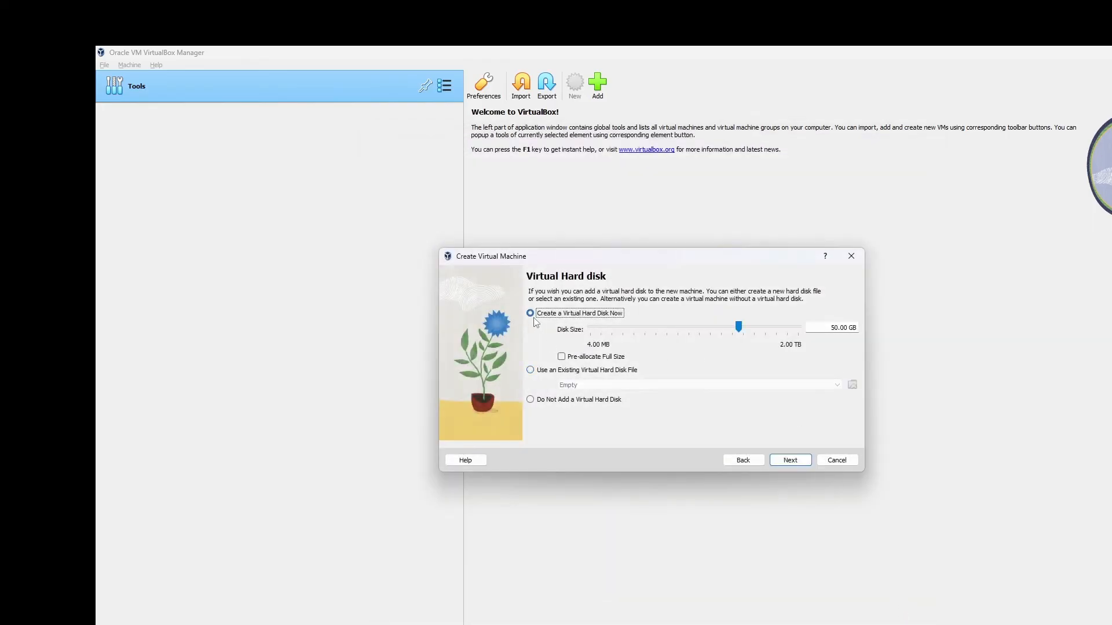
{"action": "mouse_move", "coordinate": [729, 328]}
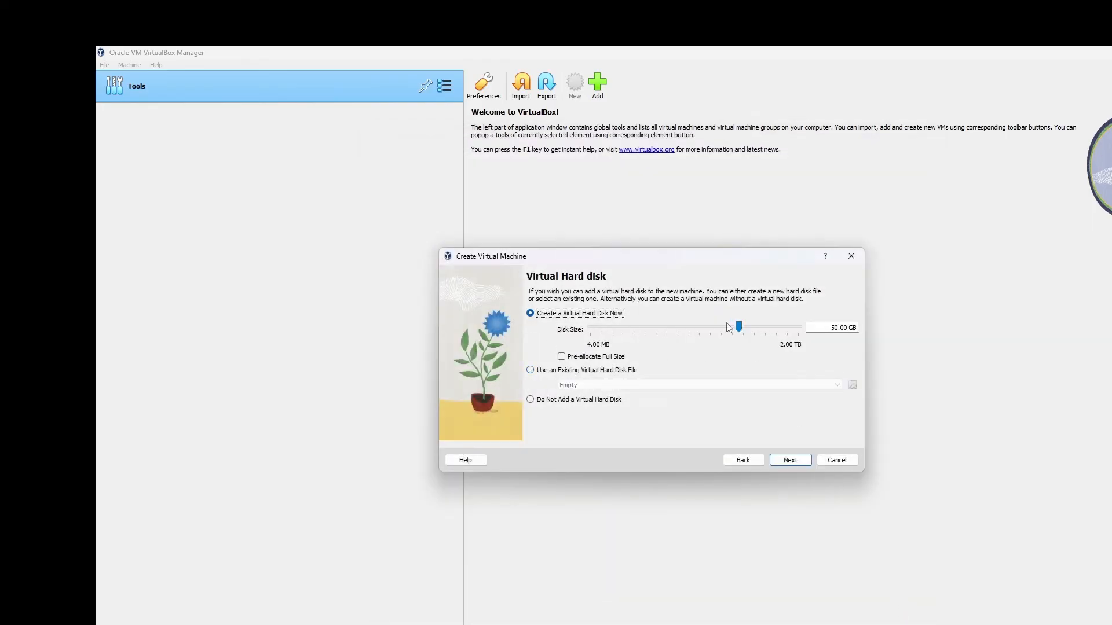
{"action": "mouse_move", "coordinate": [692, 322]}
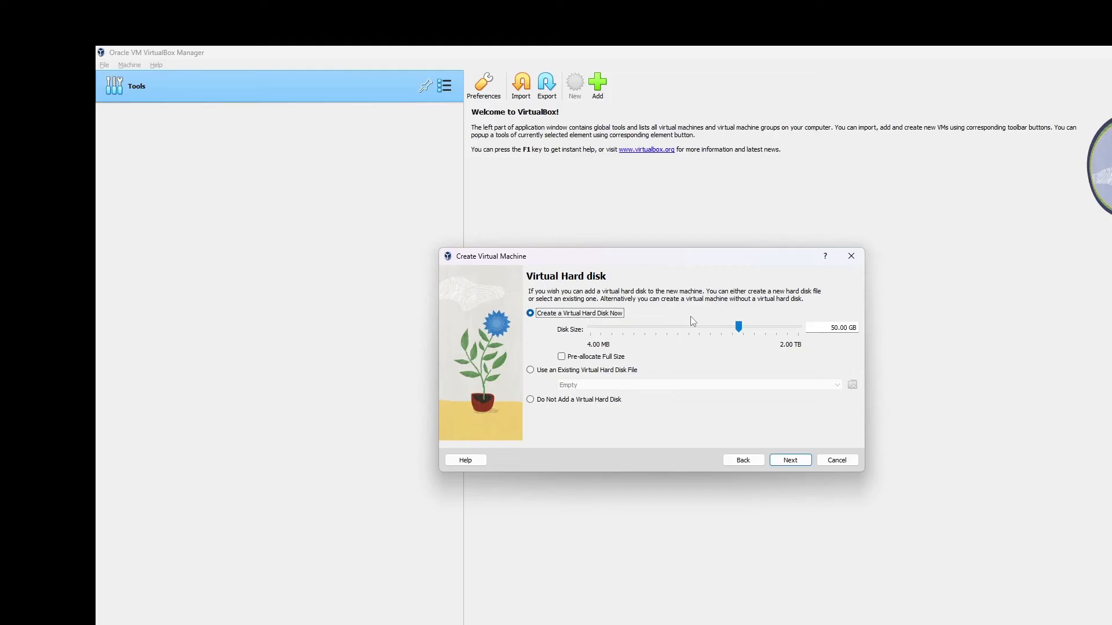
{"action": "mouse_move", "coordinate": [739, 339]}
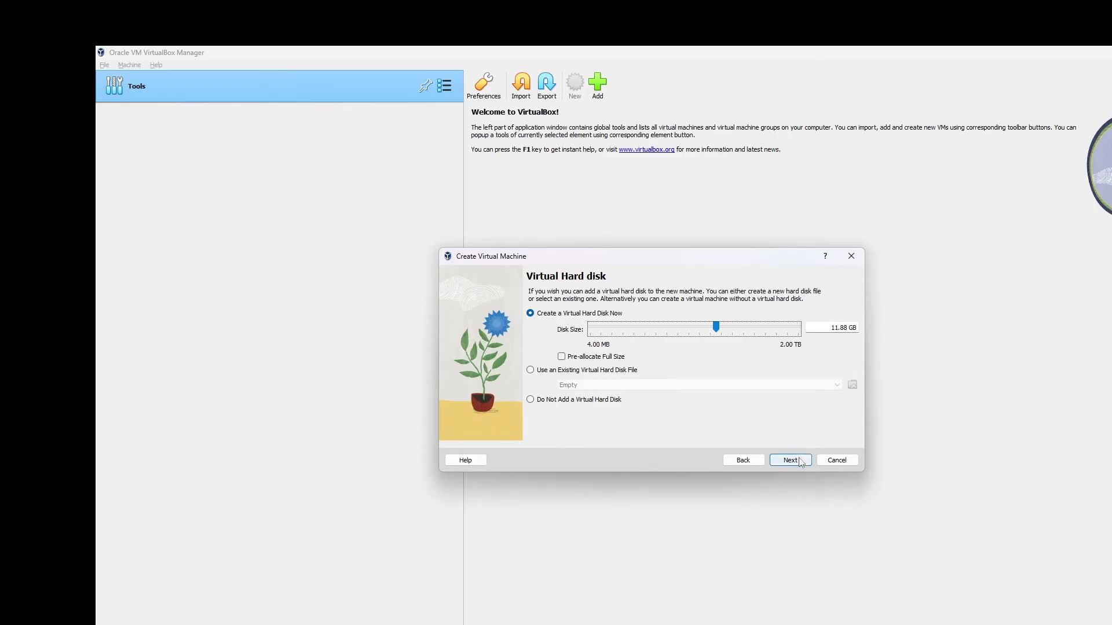
{"action": "left_click", "coordinate": [789, 461]}
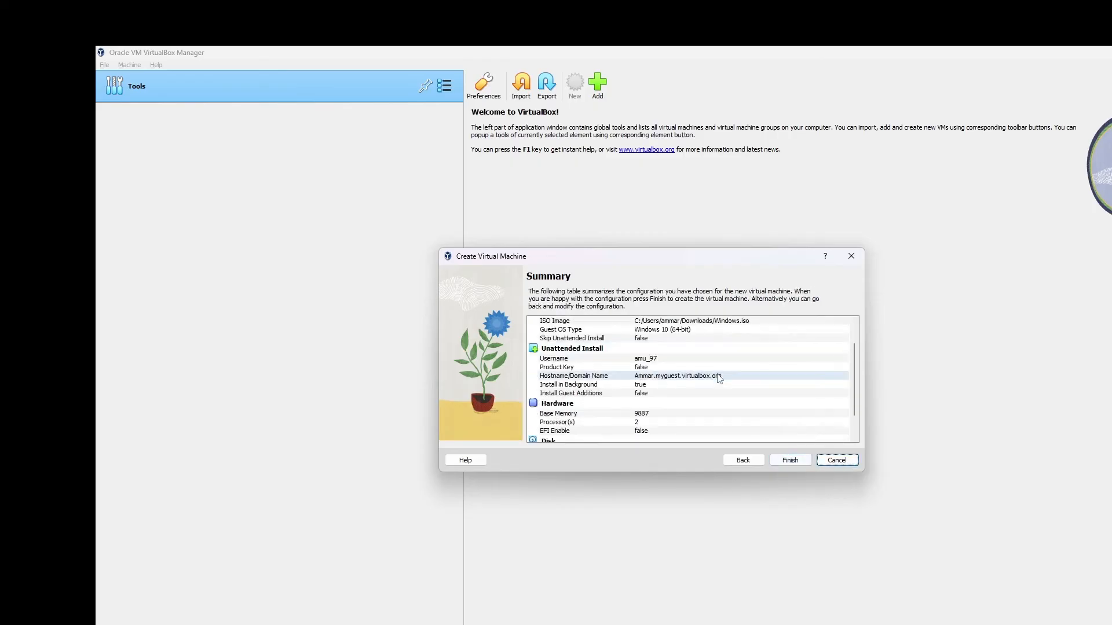
{"action": "left_click", "coordinate": [789, 459]}
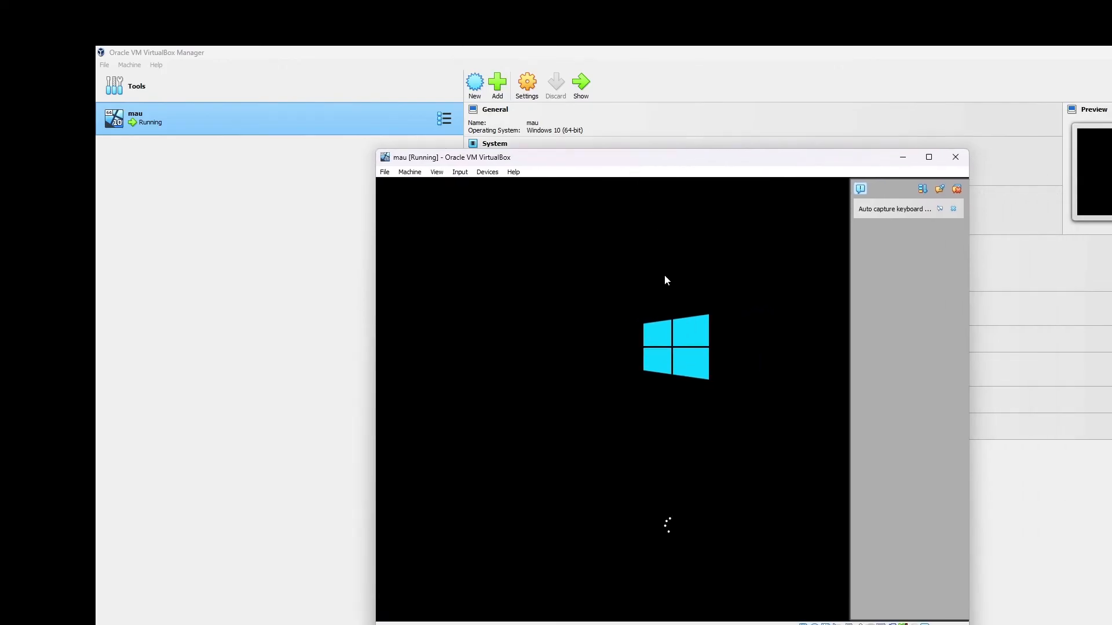
{"action": "mouse_move", "coordinate": [701, 351]}
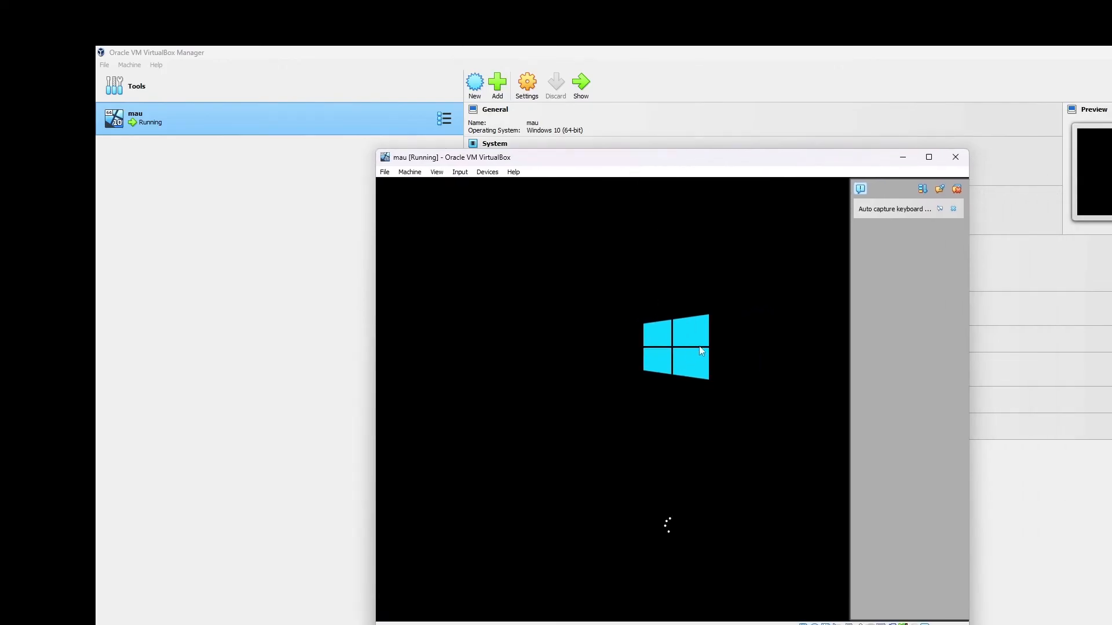
{"action": "mouse_move", "coordinate": [741, 355]}
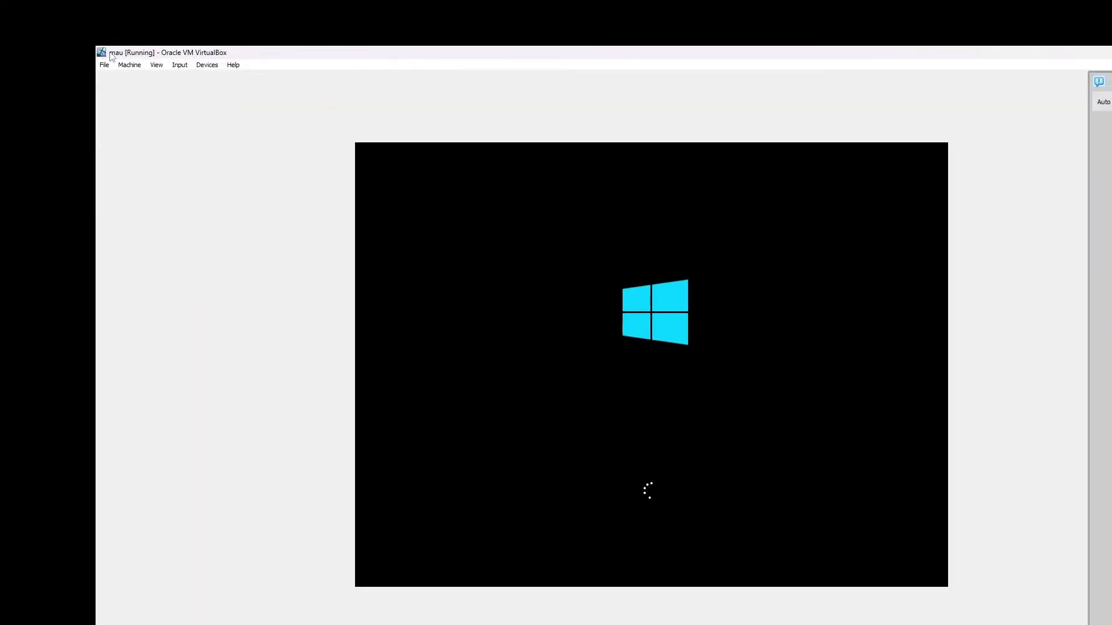
{"action": "mouse_move", "coordinate": [169, 83]}
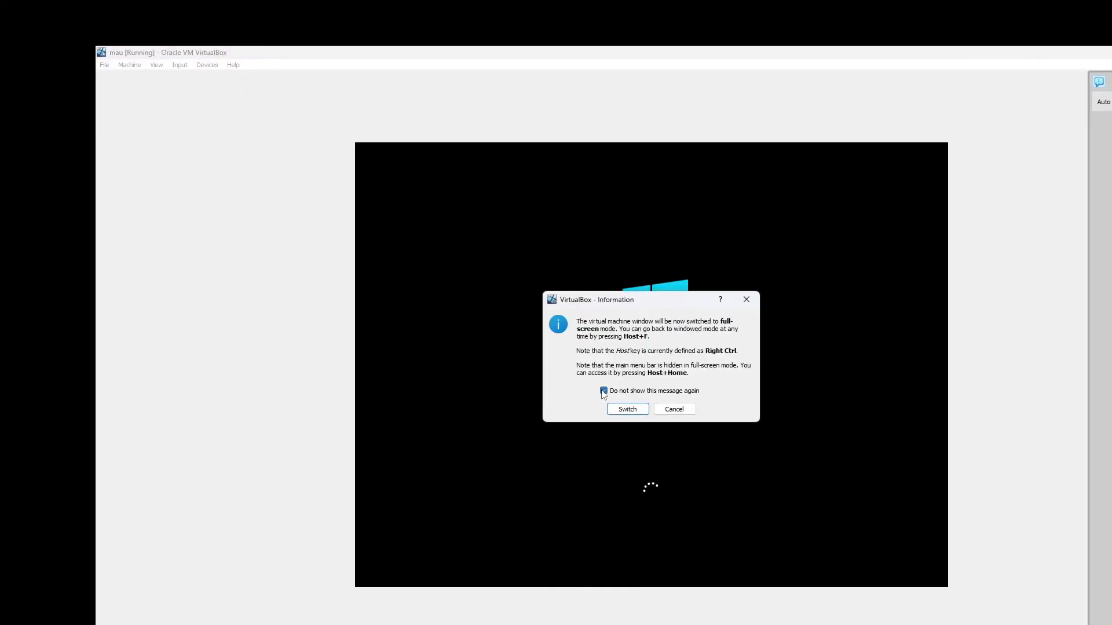
Switch the mau machine to full-screen mode as Windows Setup begins installing
{"action": "left_click", "coordinate": [626, 410]}
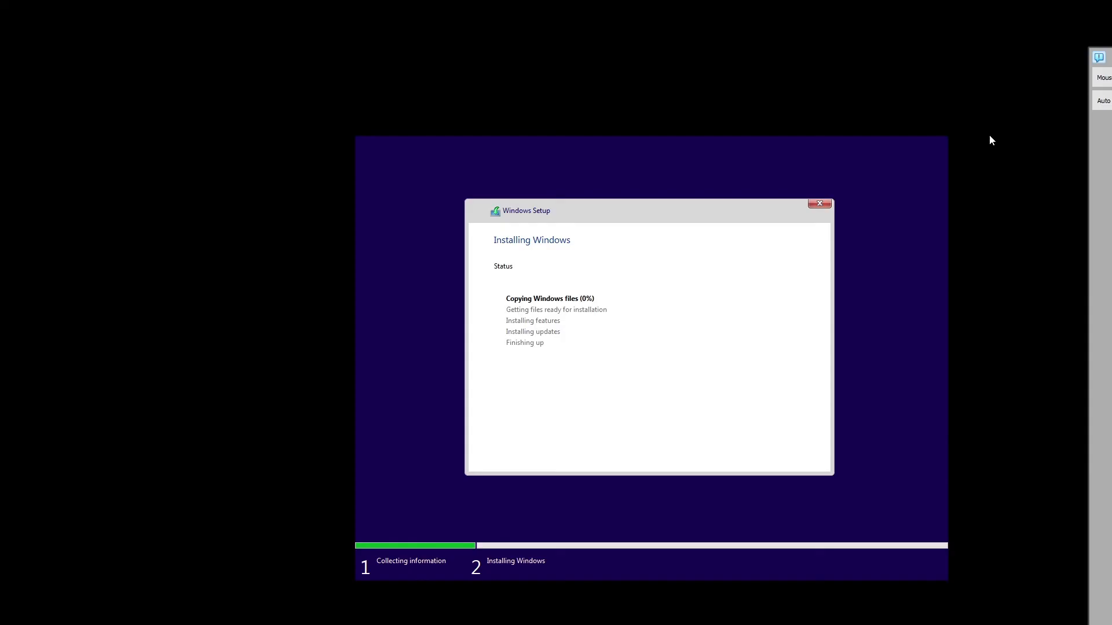
{"action": "mouse_move", "coordinate": [578, 293]}
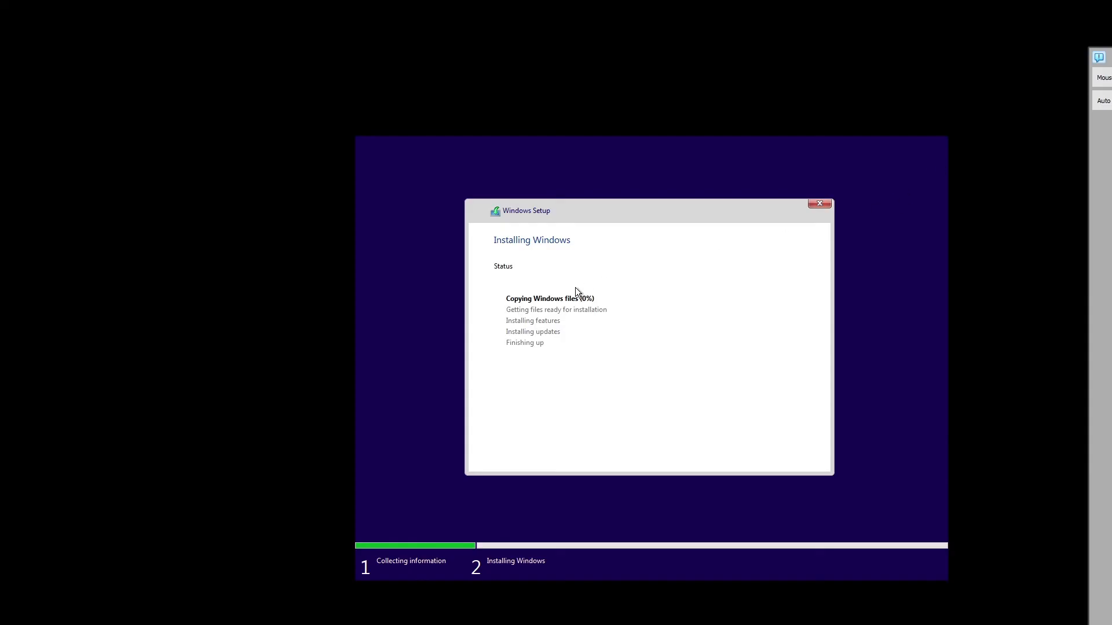
{"action": "mouse_move", "coordinate": [595, 322]}
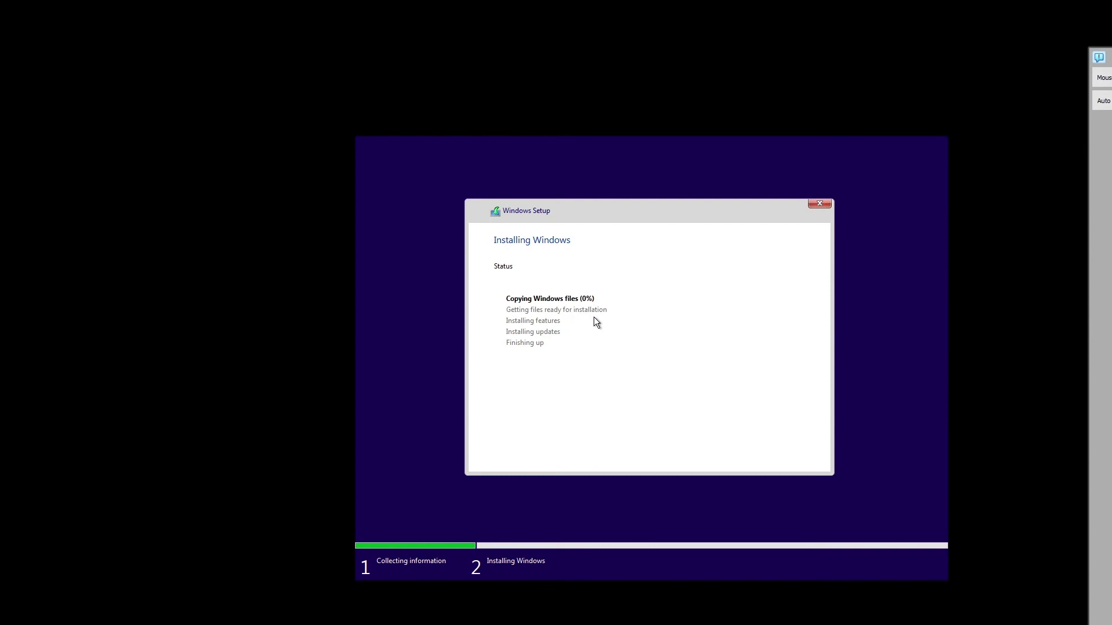
{"action": "mouse_move", "coordinate": [557, 315]}
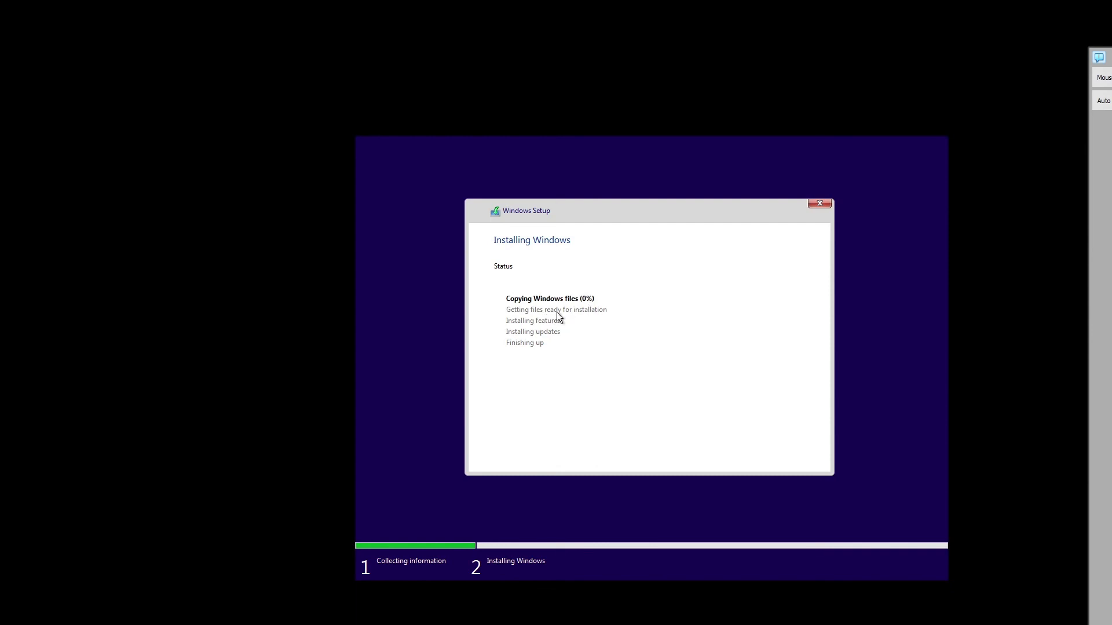